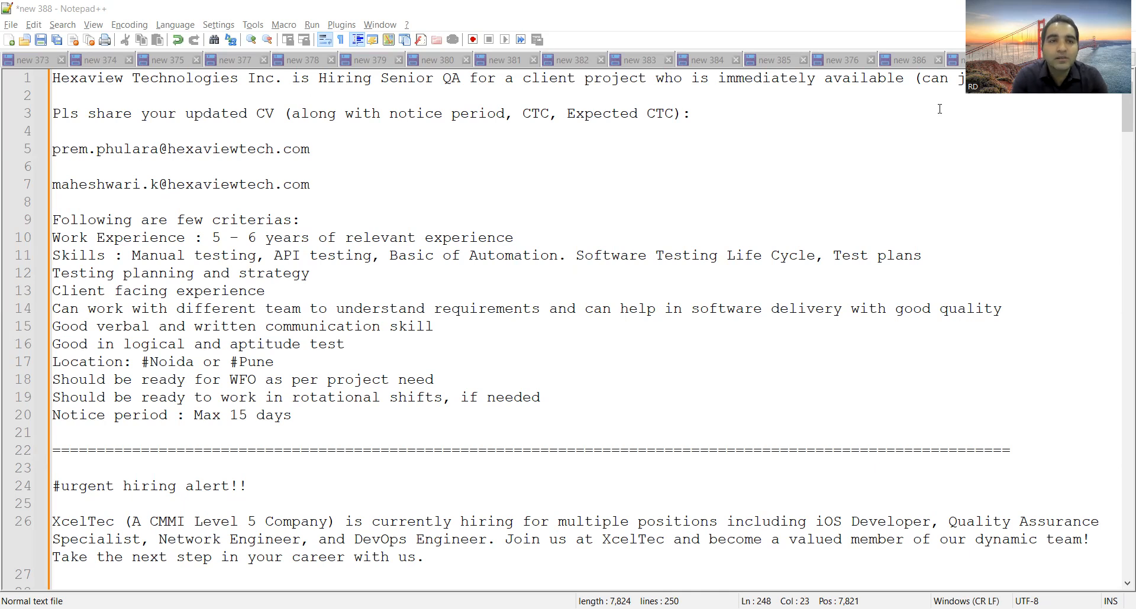
{"action": "mouse_move", "coordinate": [550, 130]}
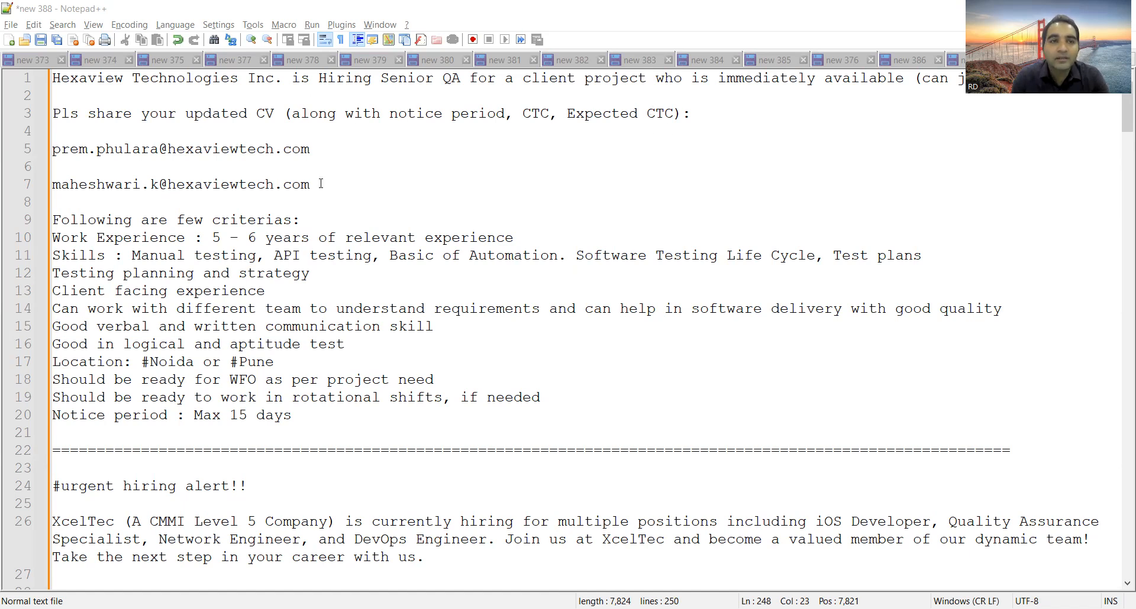
Highlight the Hexaview contact emails, the location line and the notice period requirement
{"action": "left_click_drag", "start_coordinate": [321, 185], "coordinate": [52, 149]}
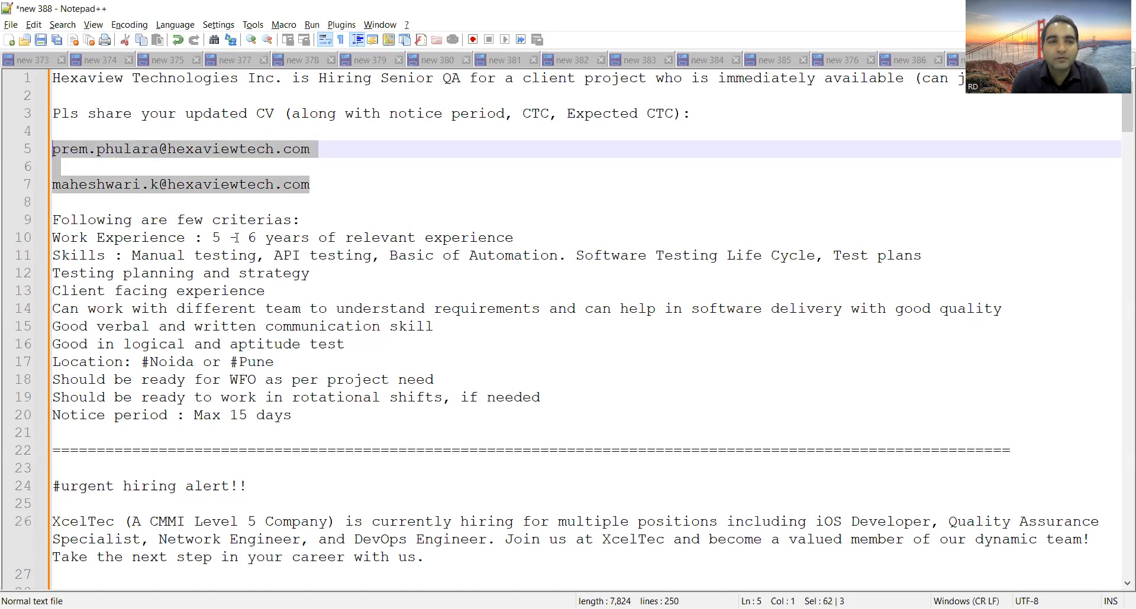
{"action": "double_click", "coordinate": [138, 238]}
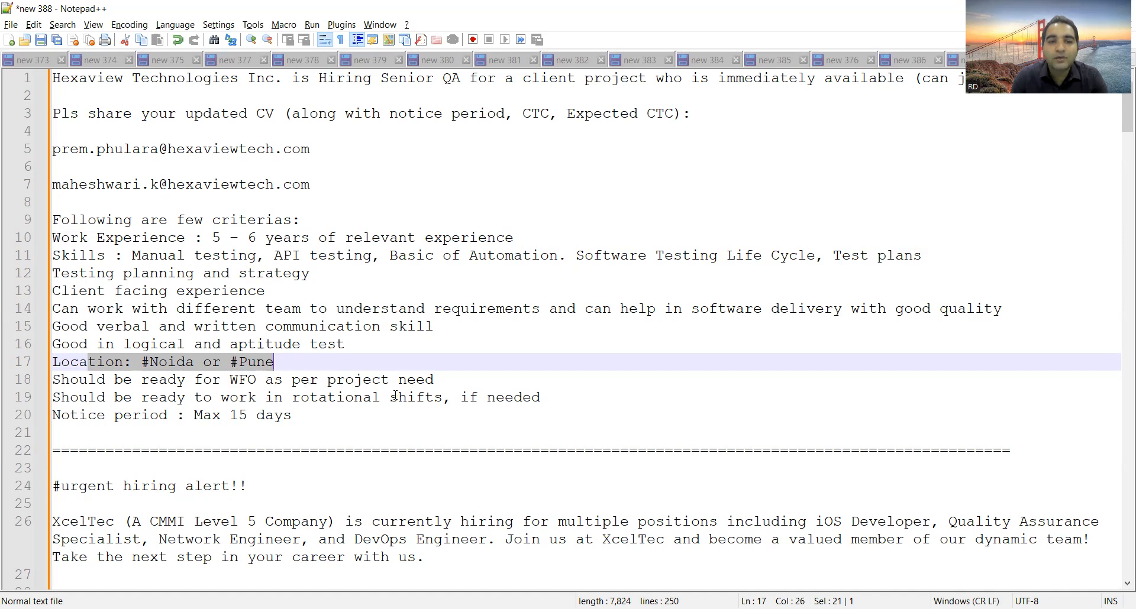
{"action": "left_click", "coordinate": [293, 416]}
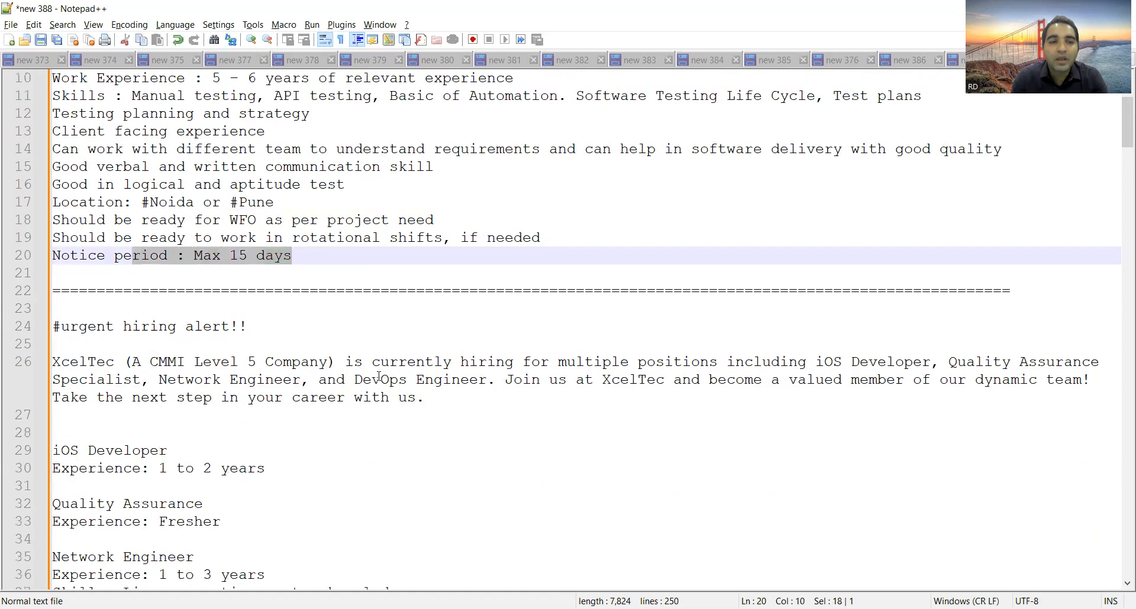
Scroll through XcelTec's roles, Ahmedabad location and contacts down to the Dubai QA Tester posting
{"action": "scroll", "scroll_direction": "down", "scroll_amount": 3}
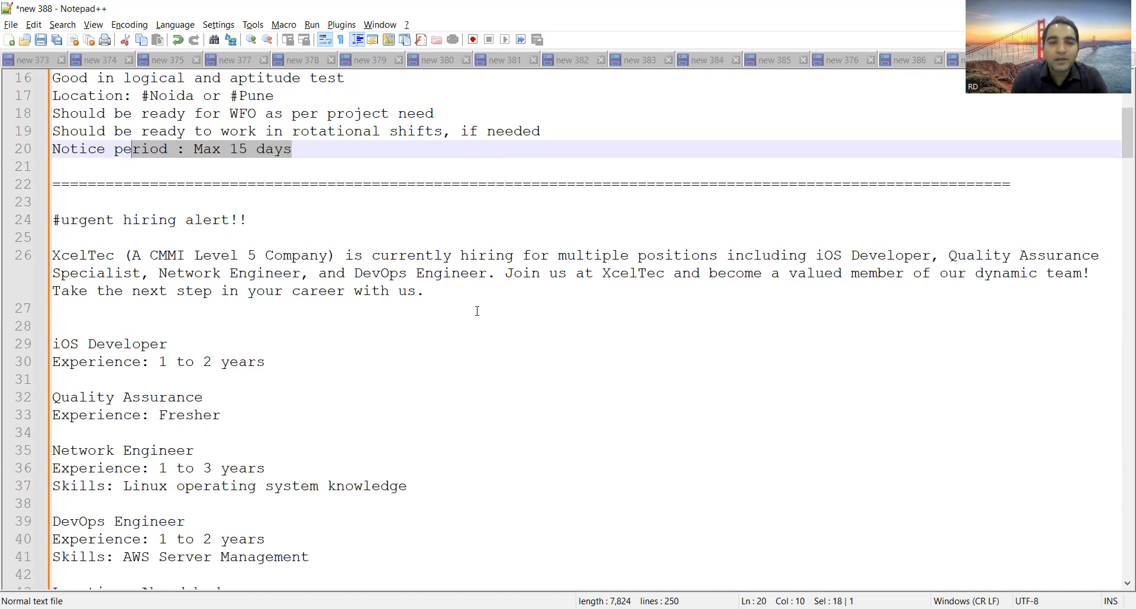
{"action": "scroll", "scroll_direction": "down", "scroll_amount": 3}
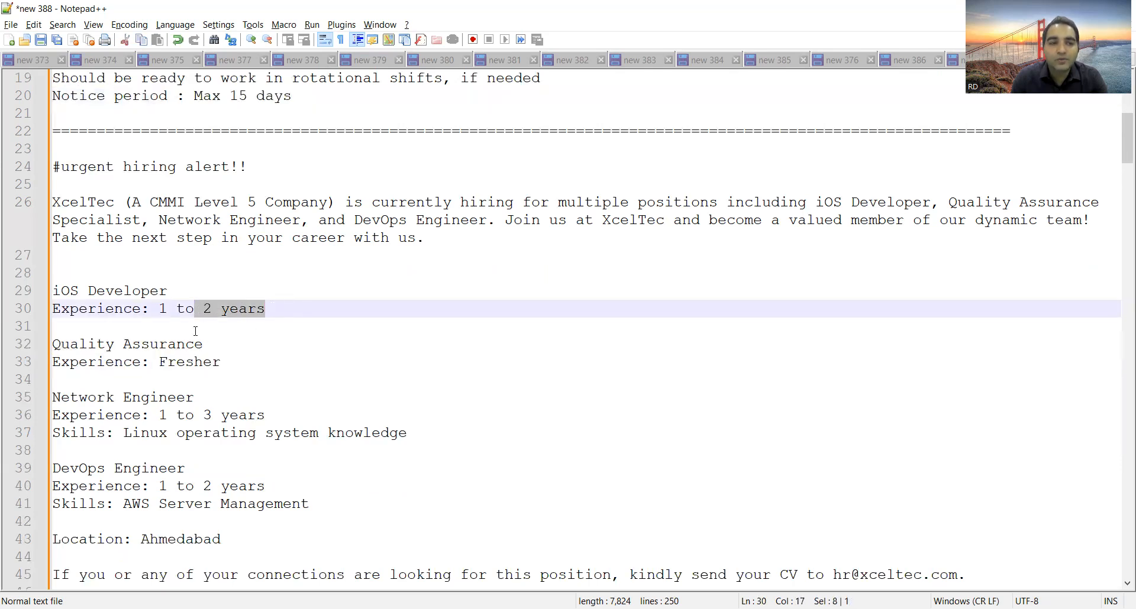
{"action": "scroll", "scroll_direction": "down", "scroll_amount": 3}
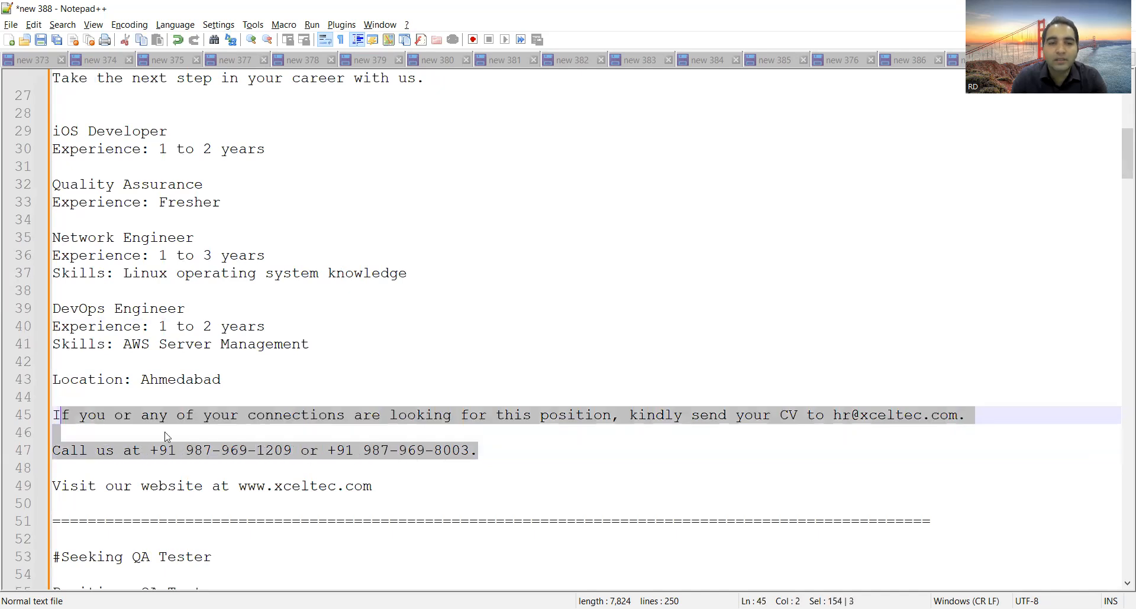
{"action": "scroll", "scroll_direction": "down", "scroll_amount": 3}
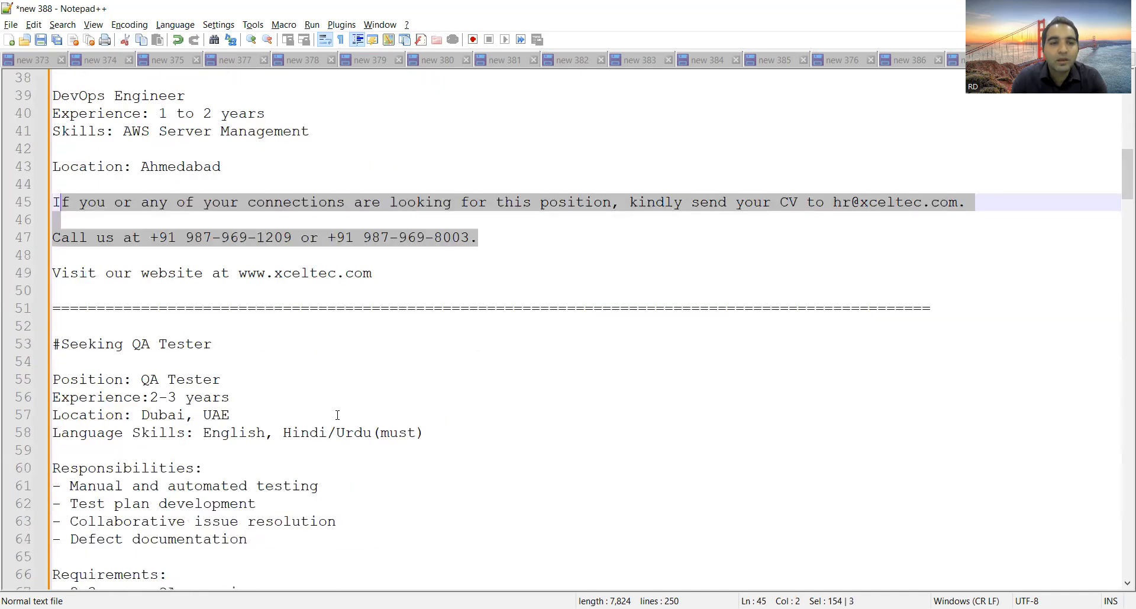
Scroll past the Dubai QA Tester and junior QA engineer alerts and highlight the resume email on line 83
{"action": "scroll", "scroll_direction": "down", "scroll_amount": 3}
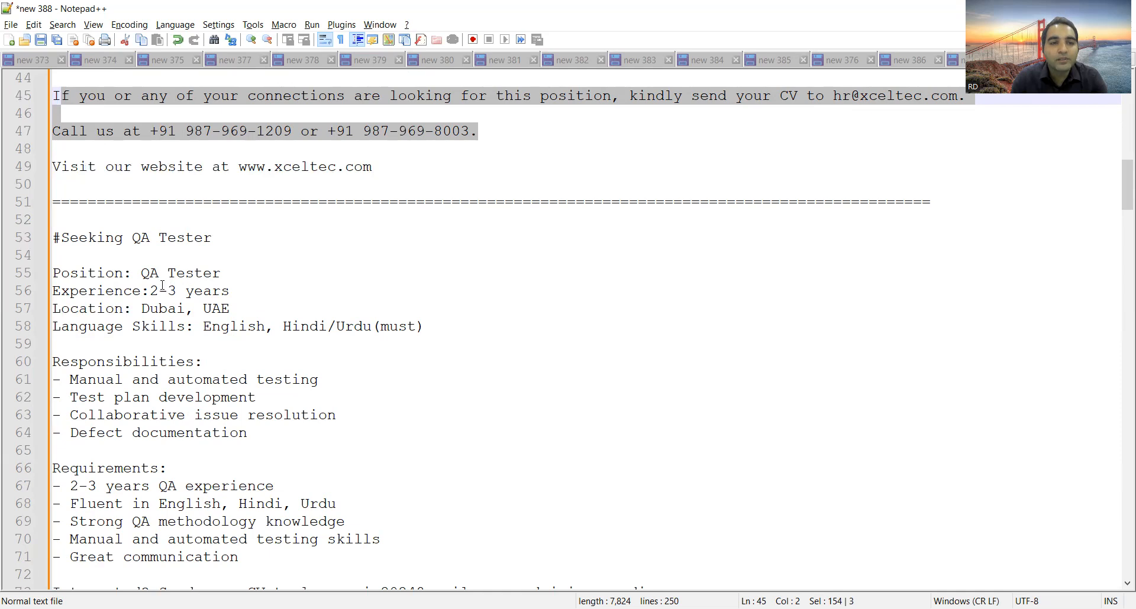
{"action": "mouse_move", "coordinate": [346, 317]}
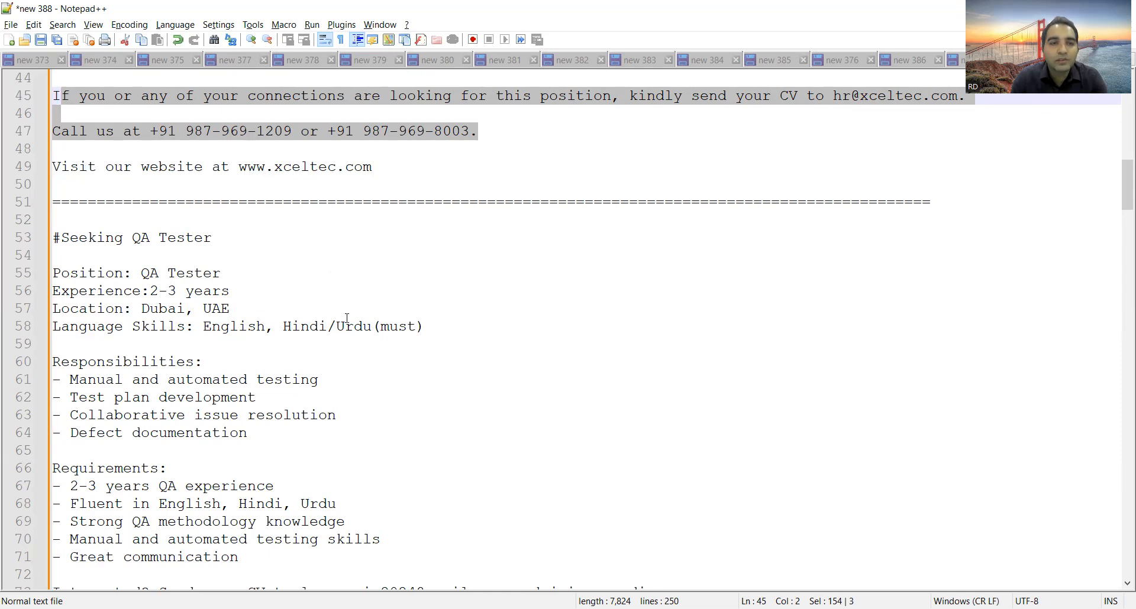
{"action": "scroll", "scroll_direction": "down", "scroll_amount": 3}
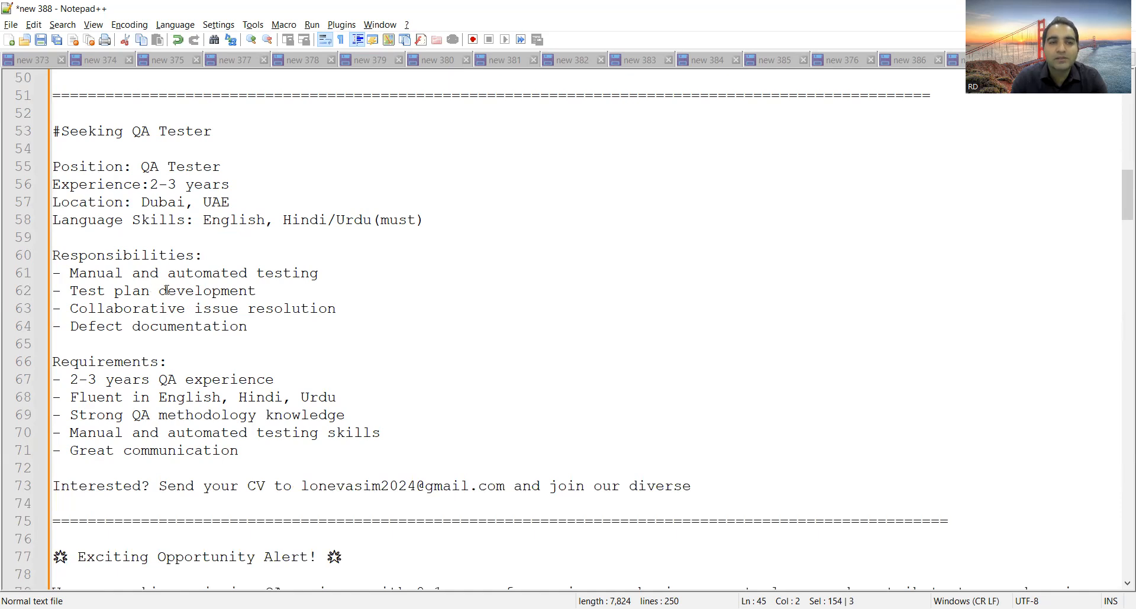
{"action": "mouse_move", "coordinate": [143, 326]}
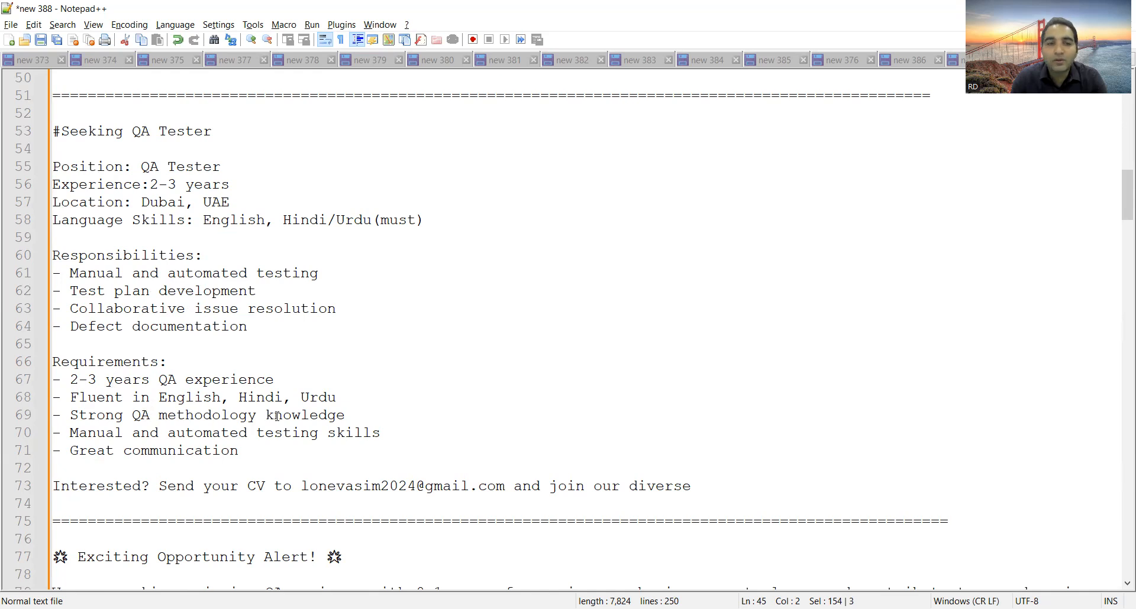
{"action": "scroll", "scroll_direction": "down", "scroll_amount": 3}
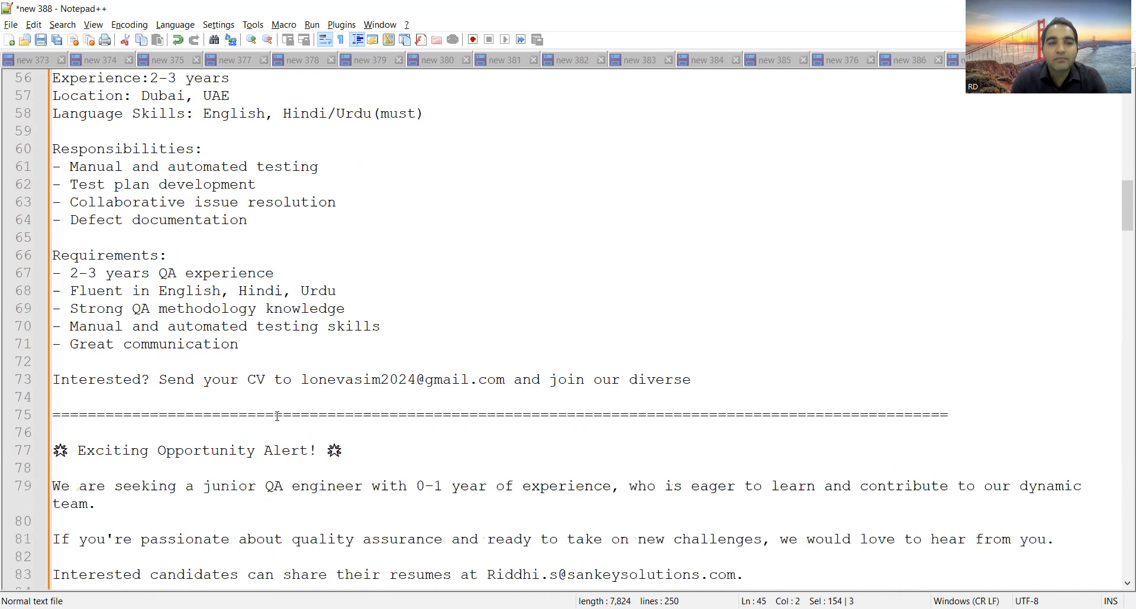
{"action": "scroll", "scroll_direction": "down", "scroll_amount": 3}
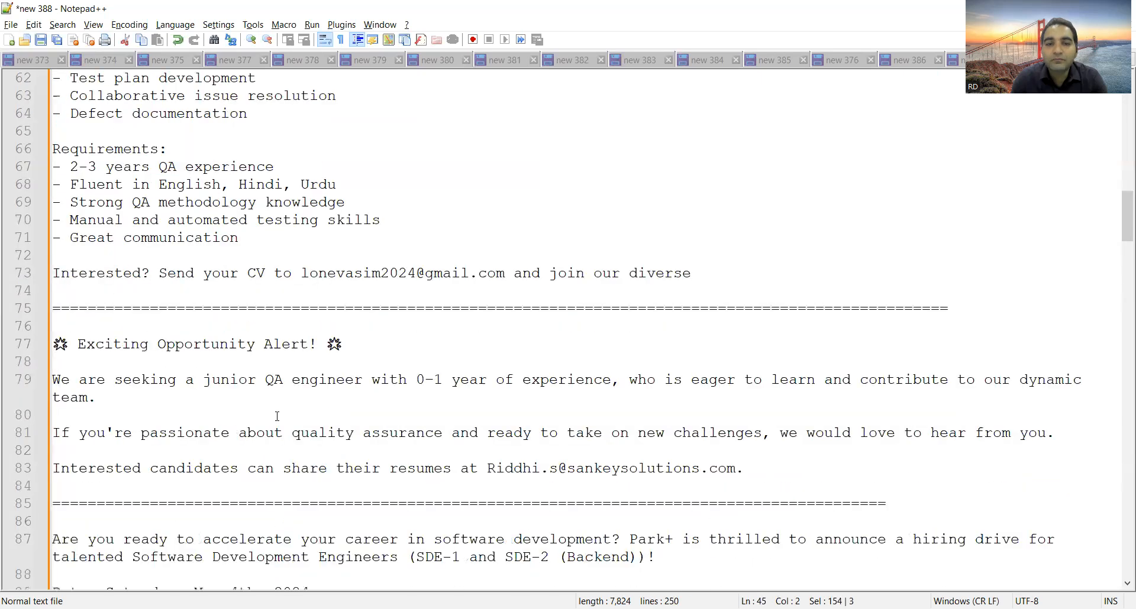
{"action": "scroll", "scroll_direction": "down", "scroll_amount": 3}
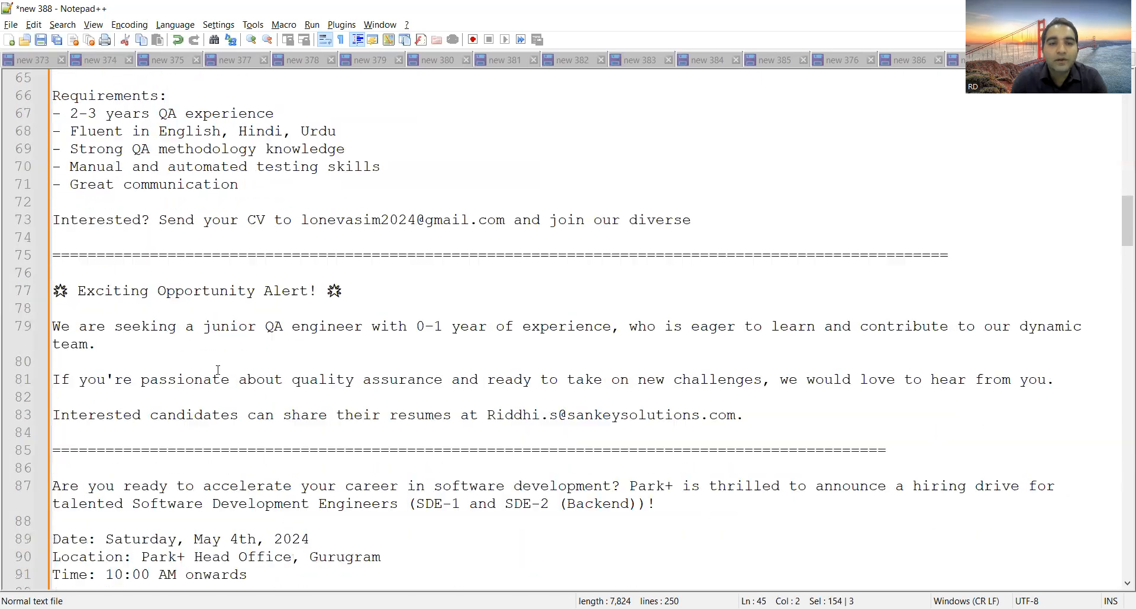
{"action": "mouse_move", "coordinate": [556, 342]}
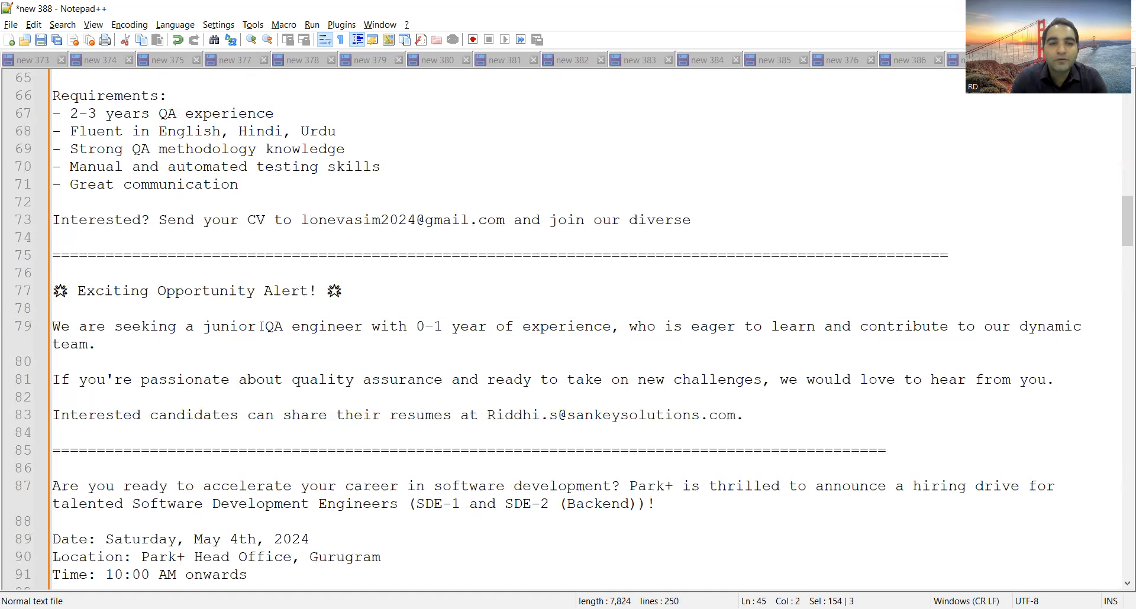
{"action": "left_click_drag", "start_coordinate": [419, 326], "coordinate": [582, 327]}
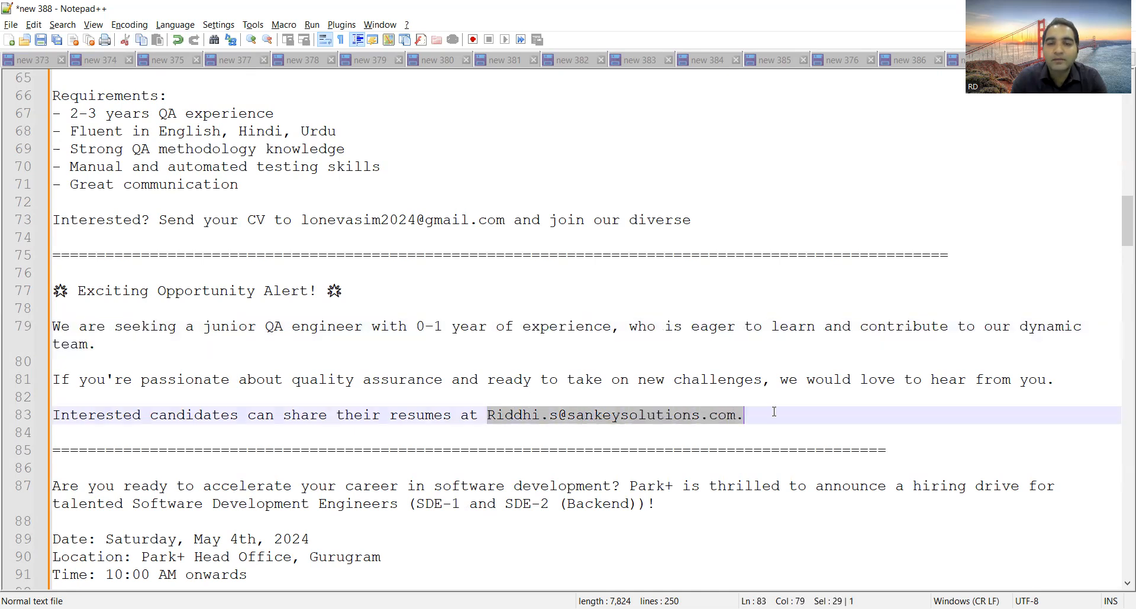
Scroll through the Park+ drive's eligibility, selection process and apply link to the Test House posting, clearing the email highlight
{"action": "scroll", "scroll_direction": "down", "scroll_amount": 3}
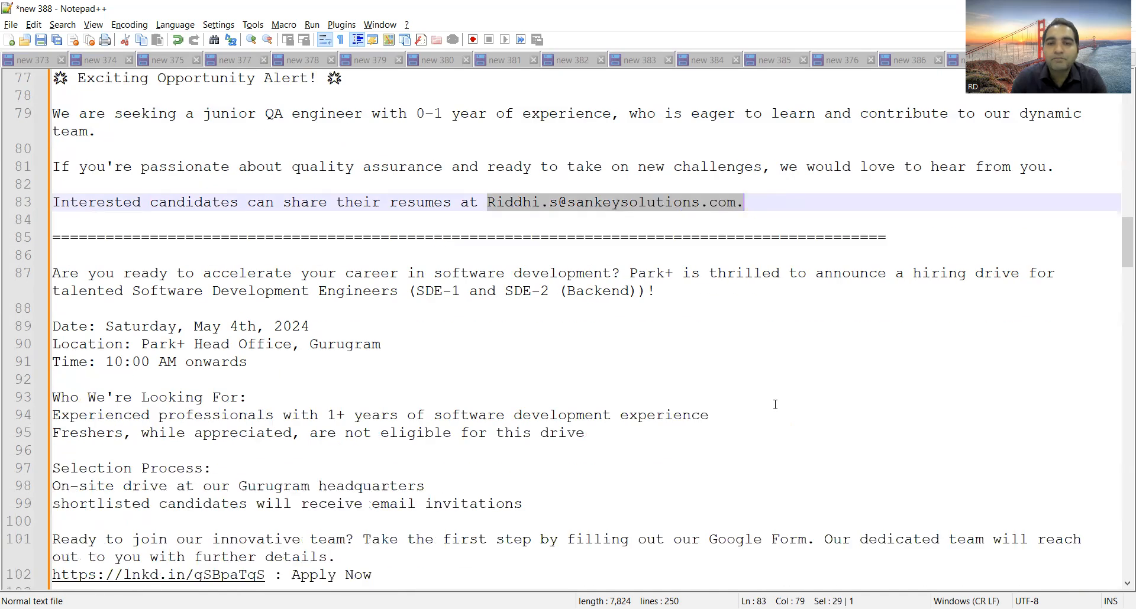
{"action": "mouse_move", "coordinate": [594, 334]}
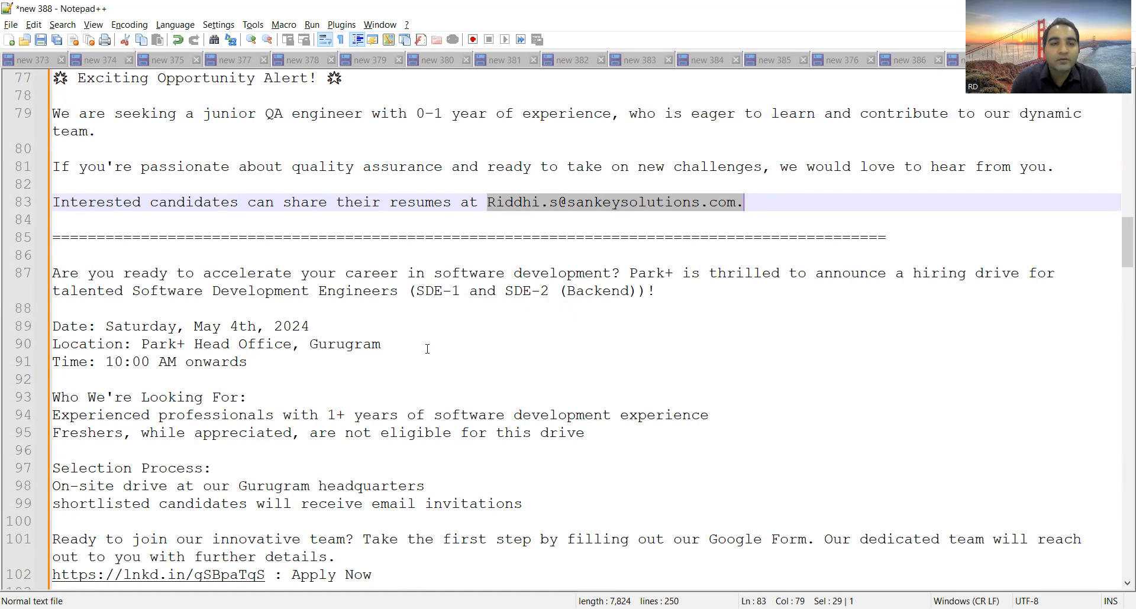
{"action": "scroll", "scroll_direction": "down", "scroll_amount": 3}
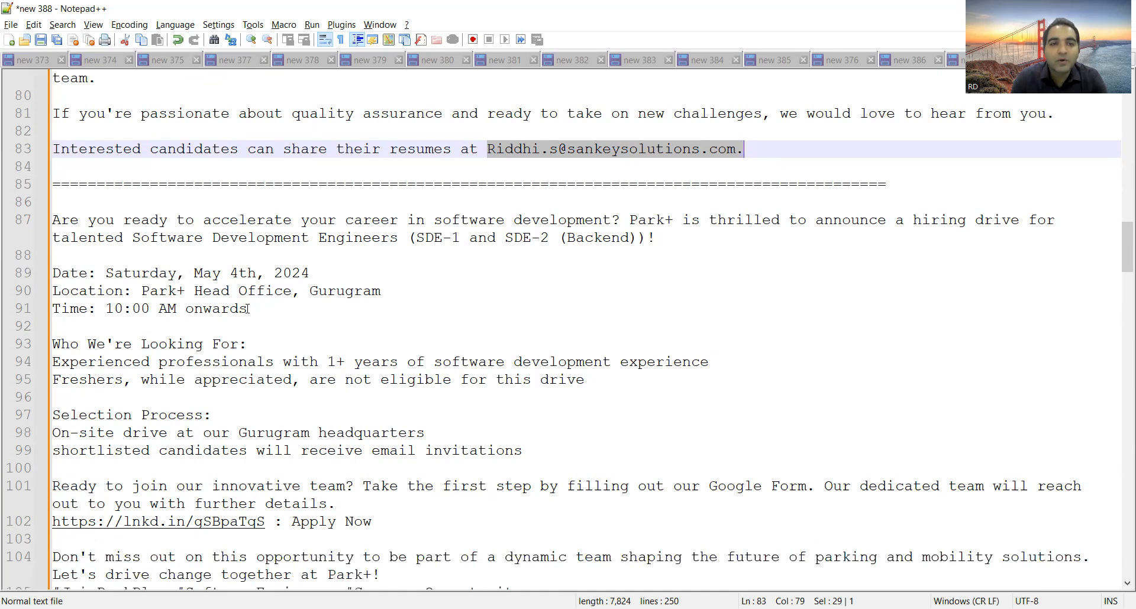
{"action": "scroll", "scroll_direction": "down", "scroll_amount": 3}
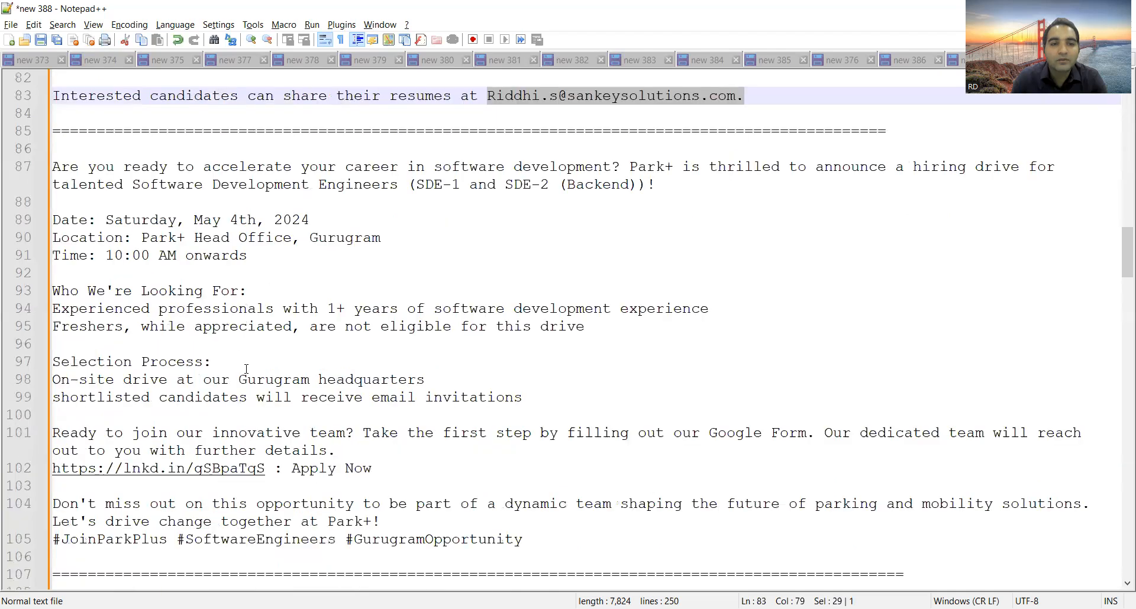
{"action": "left_click", "coordinate": [95, 327]}
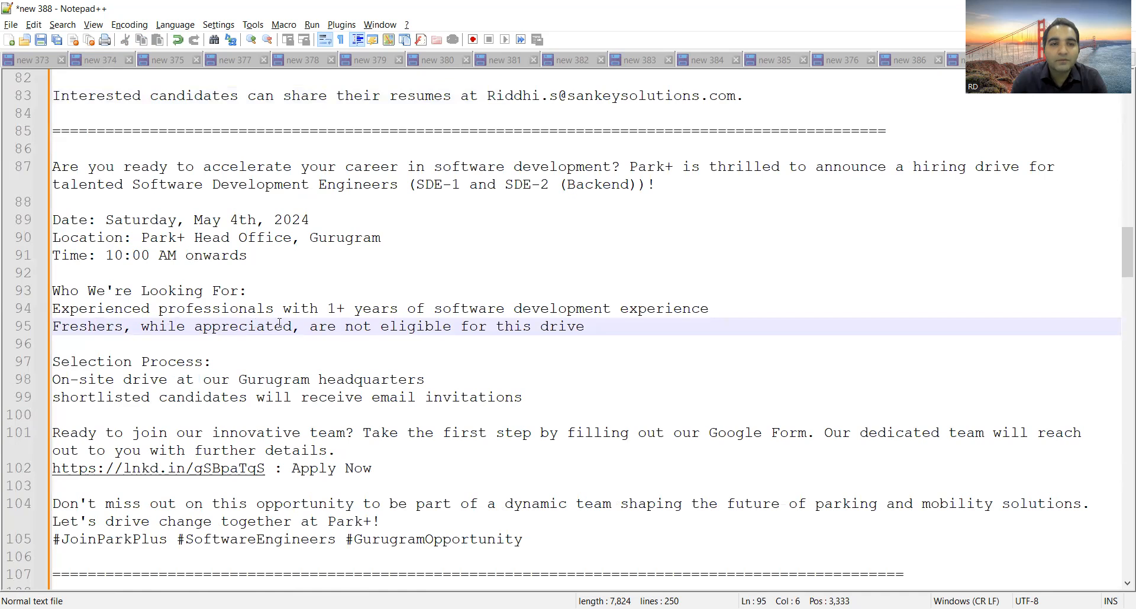
{"action": "scroll", "scroll_direction": "down", "scroll_amount": 3}
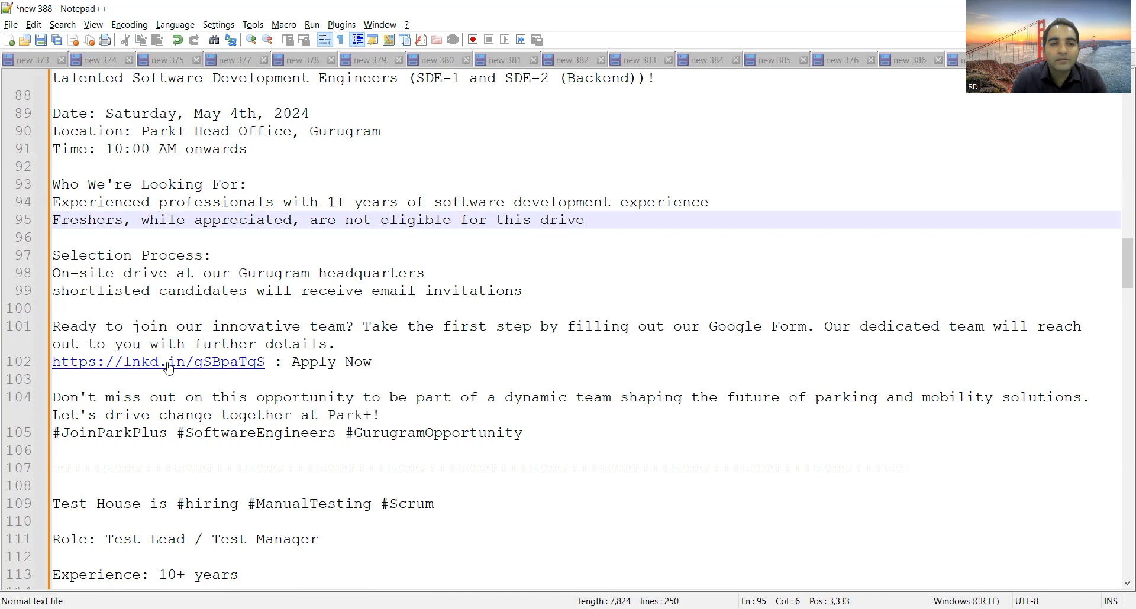
{"action": "mouse_move", "coordinate": [441, 358]}
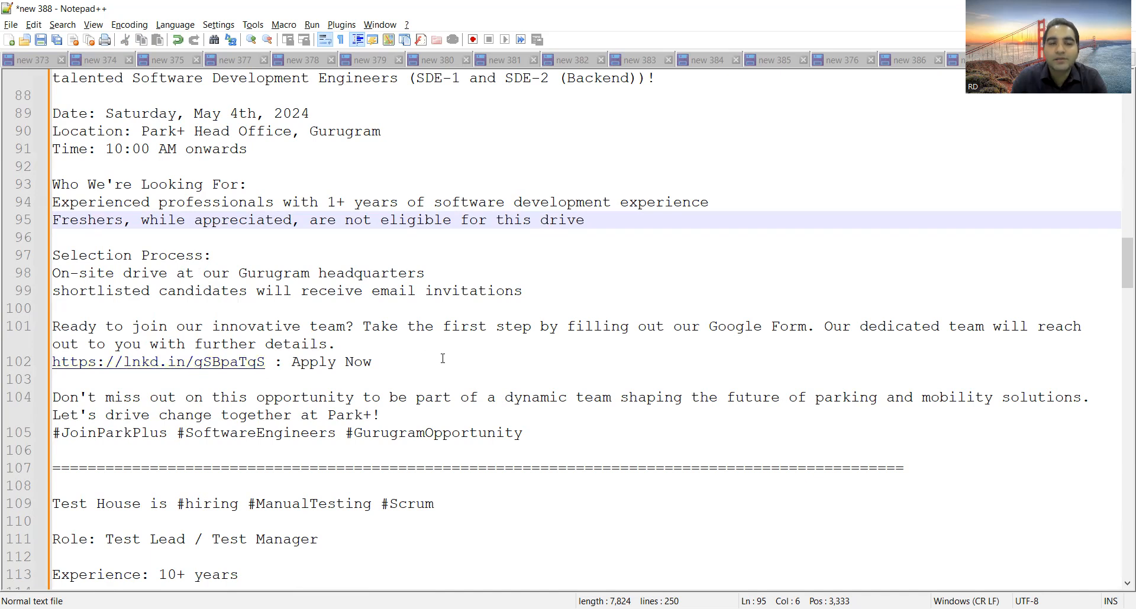
Scroll through the Coforge and Webkorps postings and highlight the three-days-a-week hybrid work detail
{"action": "scroll", "scroll_direction": "down", "scroll_amount": 3}
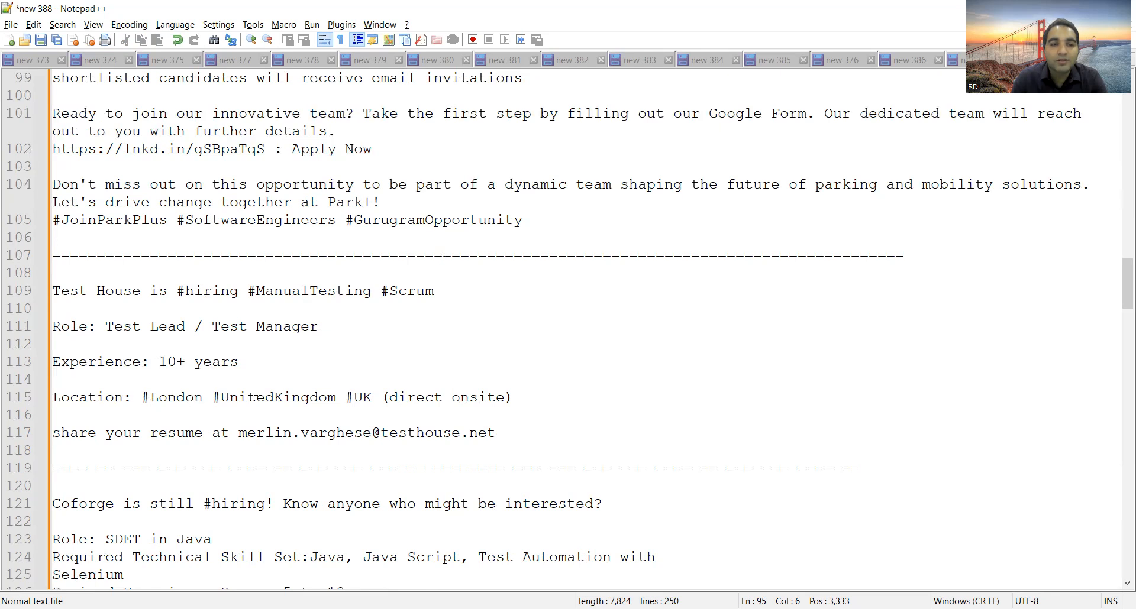
{"action": "scroll", "scroll_direction": "down", "scroll_amount": 3}
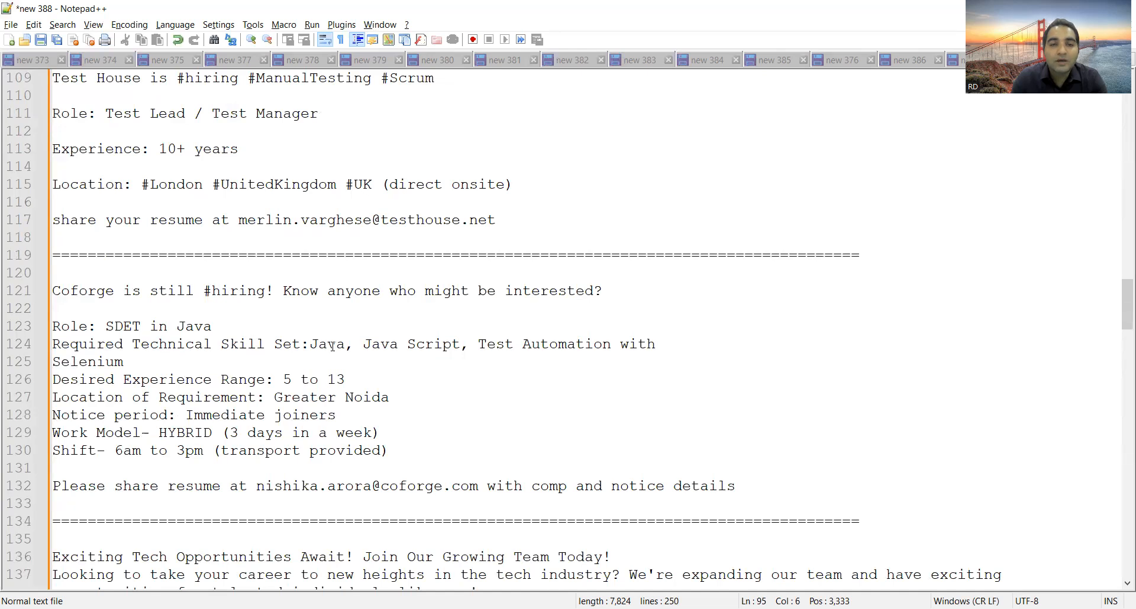
{"action": "scroll", "scroll_direction": "down", "scroll_amount": 3}
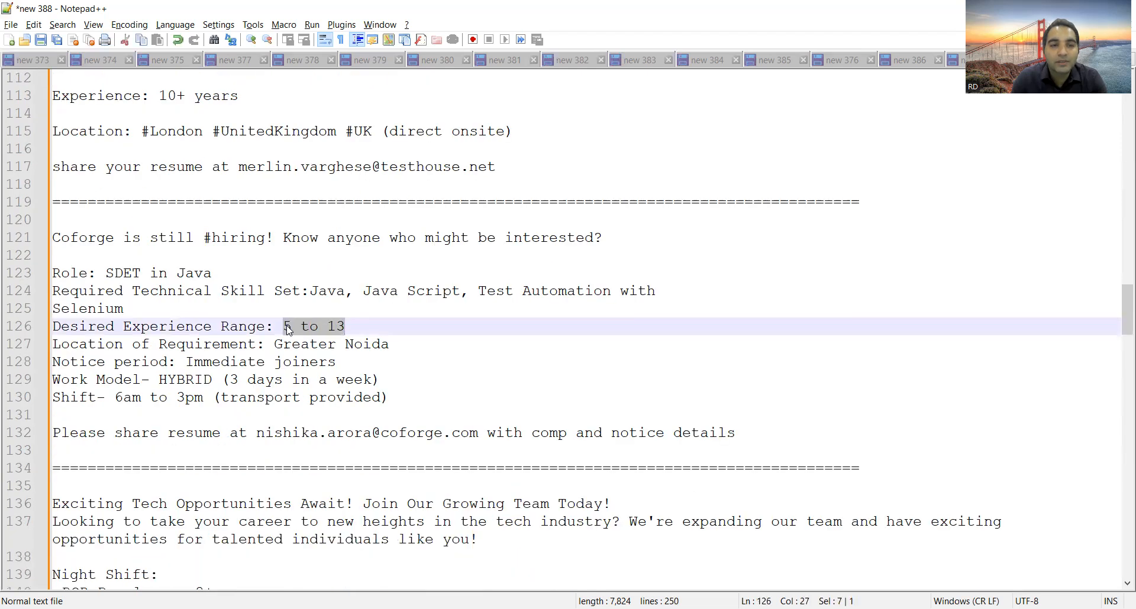
{"action": "left_click_drag", "start_coordinate": [283, 326], "coordinate": [389, 344]}
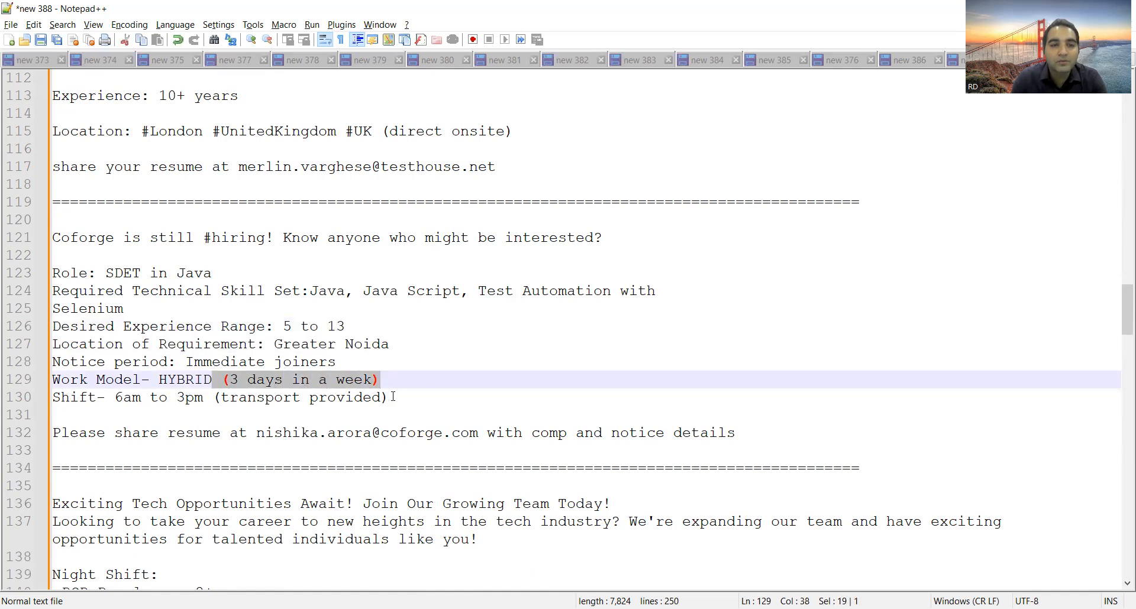
Select the Persistent Systems contact email on line 157 and scroll on to the smrtr.io referral links
{"action": "scroll", "scroll_direction": "down", "scroll_amount": 3}
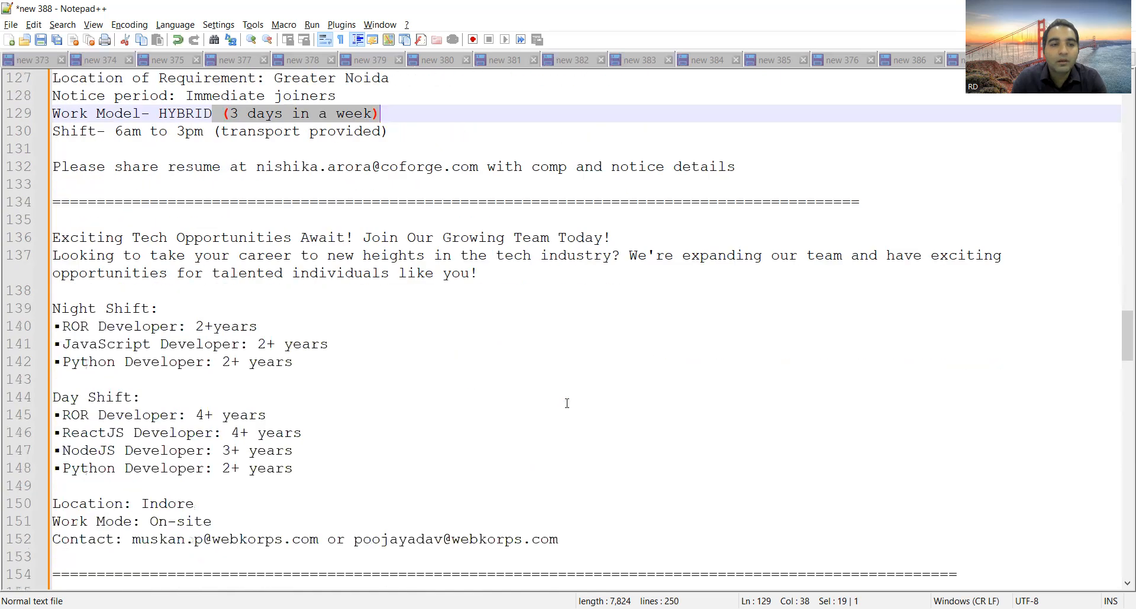
{"action": "mouse_move", "coordinate": [454, 344]}
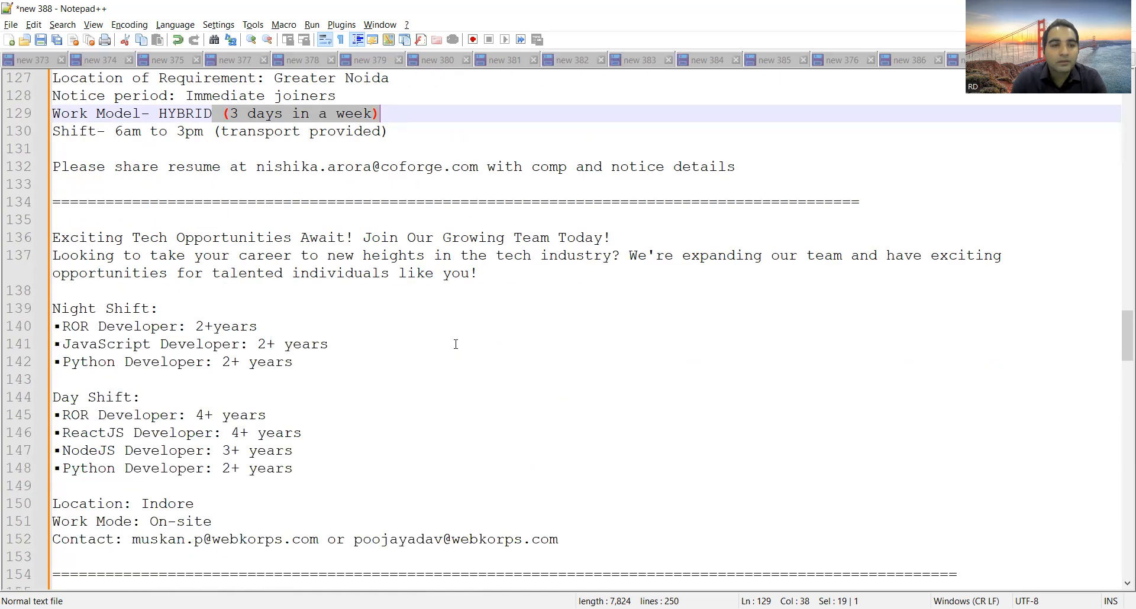
{"action": "scroll", "scroll_direction": "down", "scroll_amount": 3}
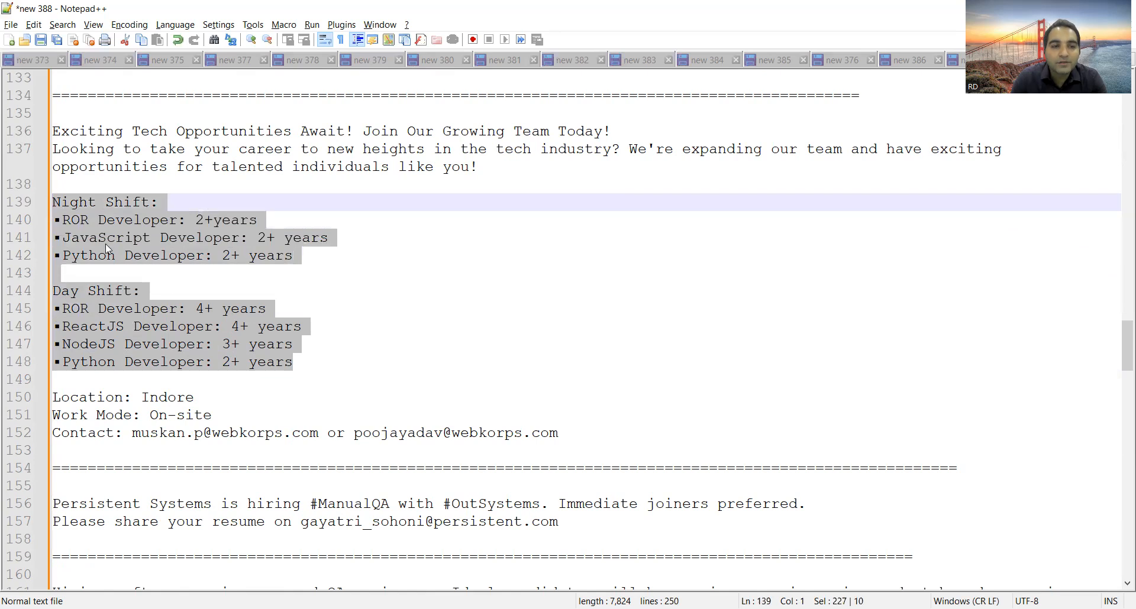
{"action": "double_click", "coordinate": [168, 398]}
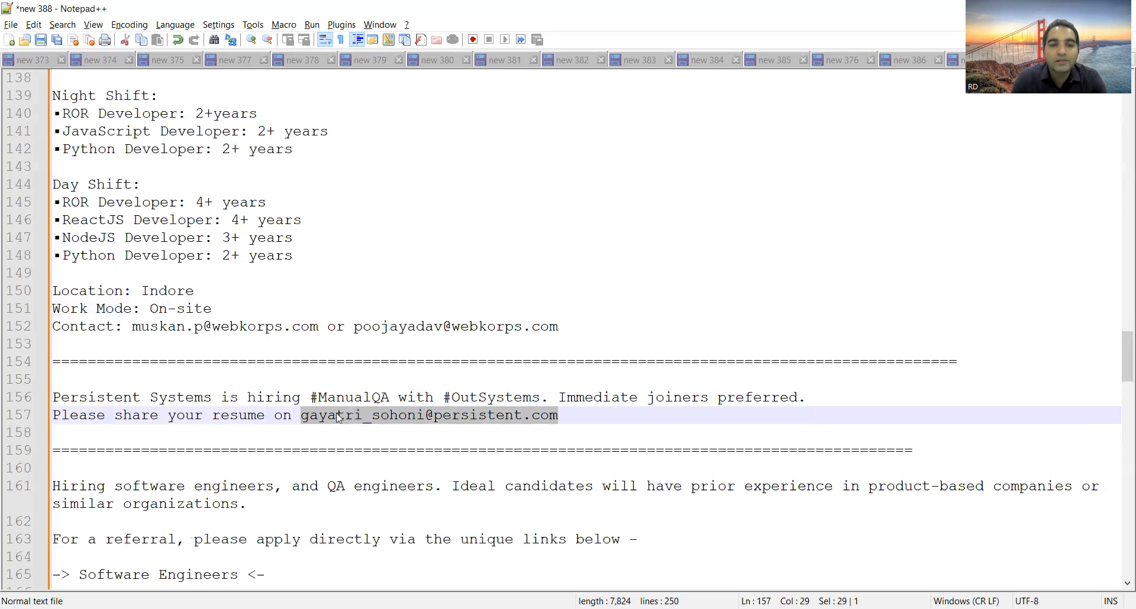
{"action": "scroll", "scroll_direction": "down", "scroll_amount": 3}
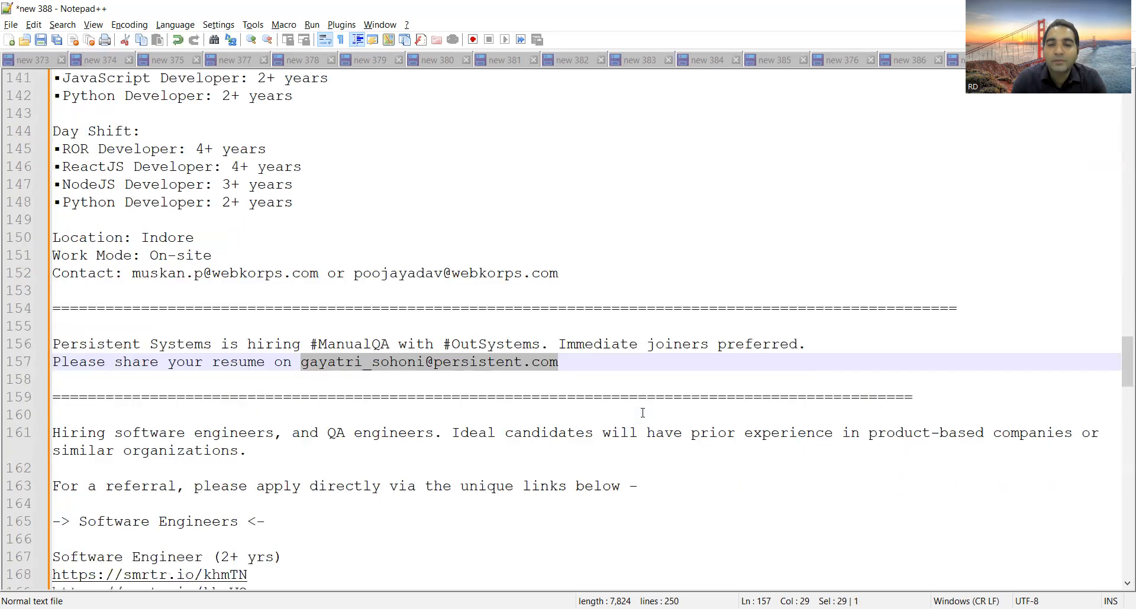
{"action": "scroll", "scroll_direction": "down", "scroll_amount": 3}
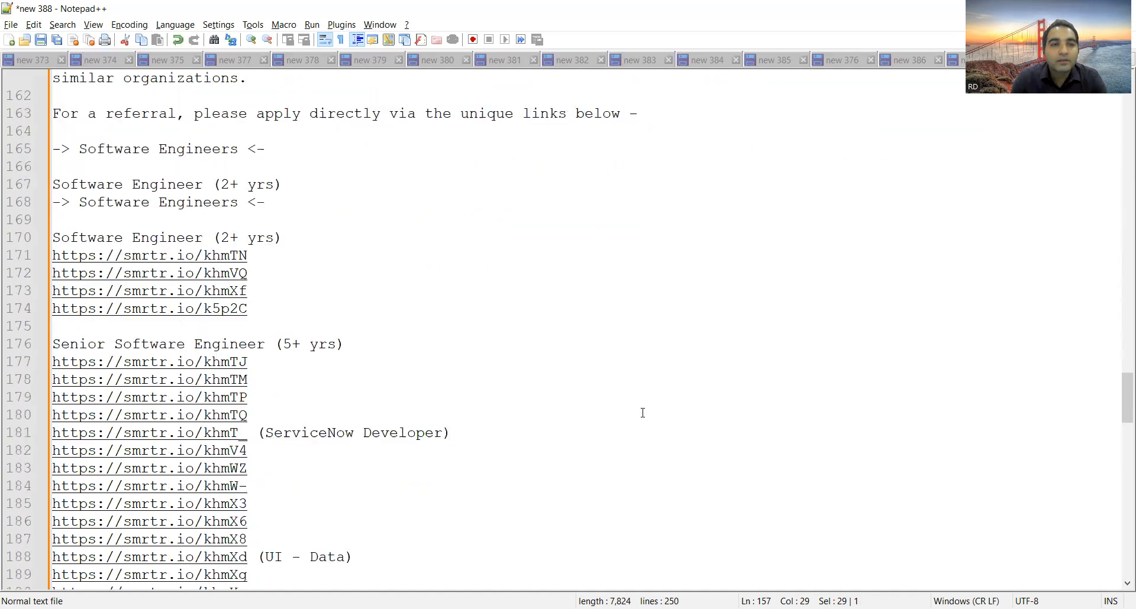
{"action": "scroll", "scroll_direction": "down", "scroll_amount": 3}
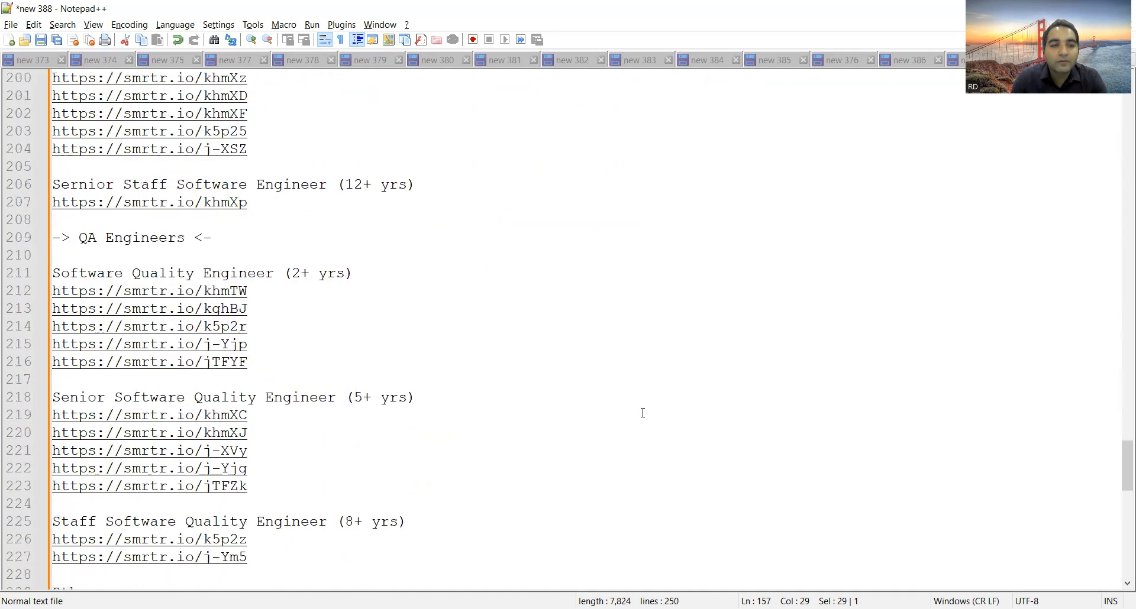
{"action": "scroll", "scroll_direction": "down", "scroll_amount": 3}
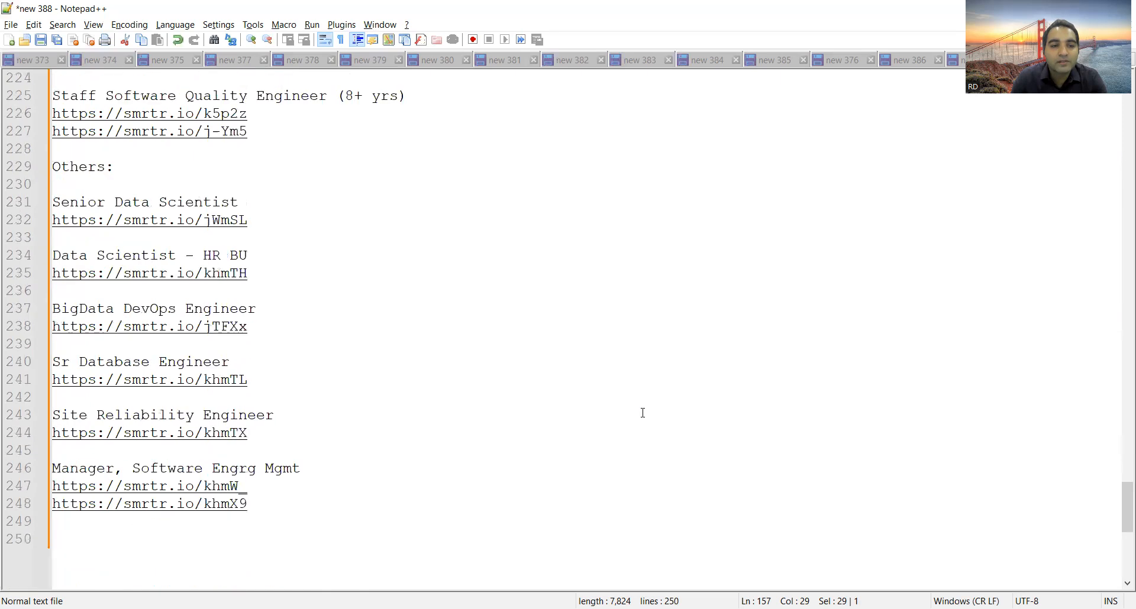
{"action": "scroll", "scroll_direction": "up", "scroll_amount": 3}
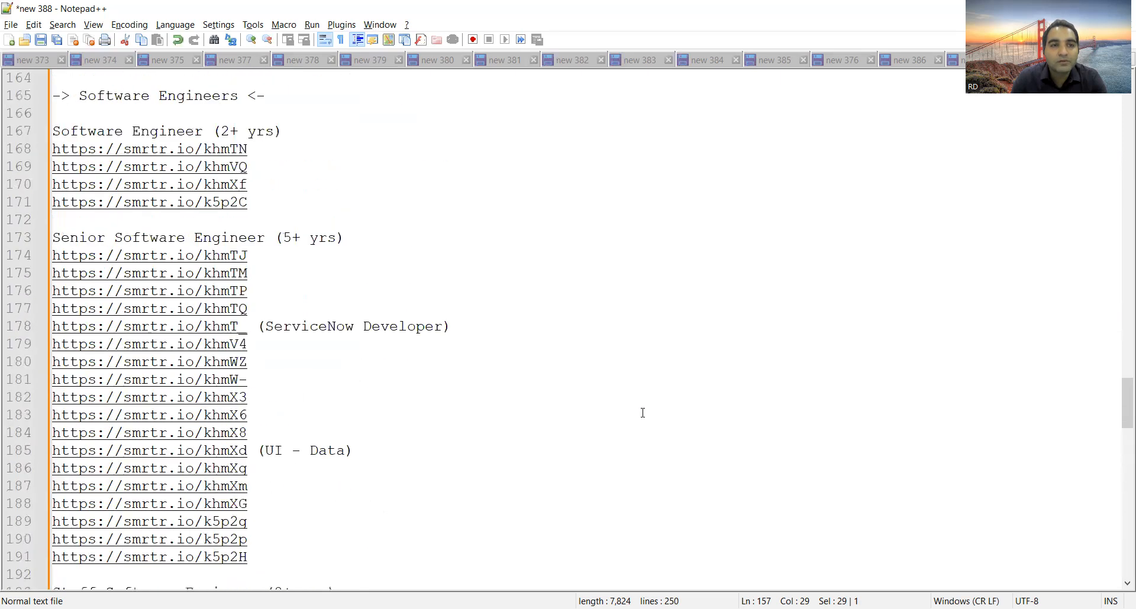
{"action": "scroll", "scroll_direction": "up", "scroll_amount": 3}
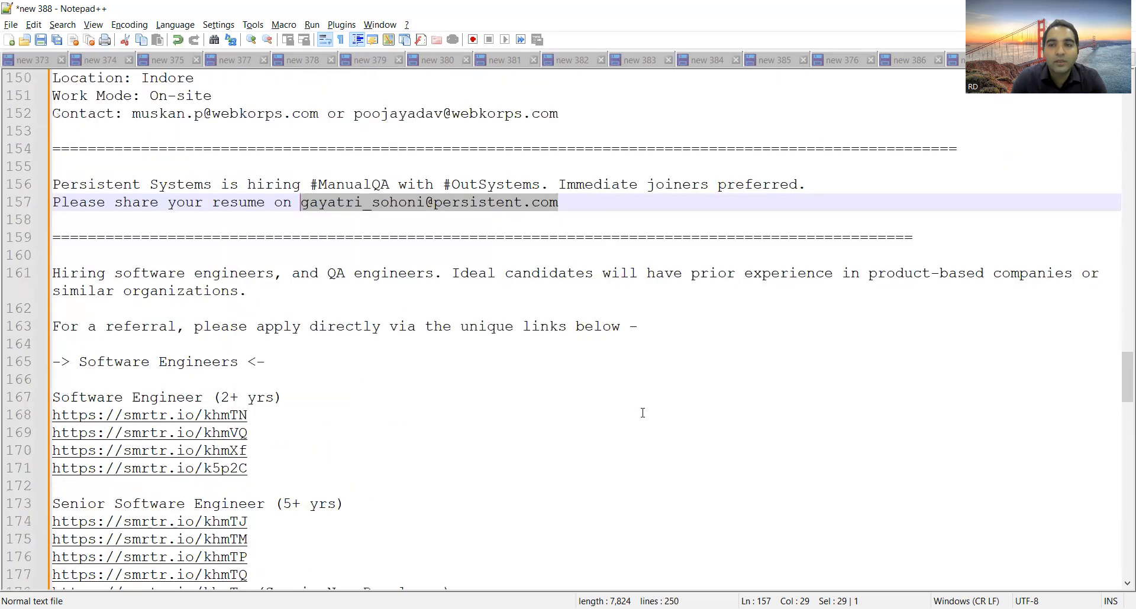
{"action": "mouse_move", "coordinate": [126, 369]}
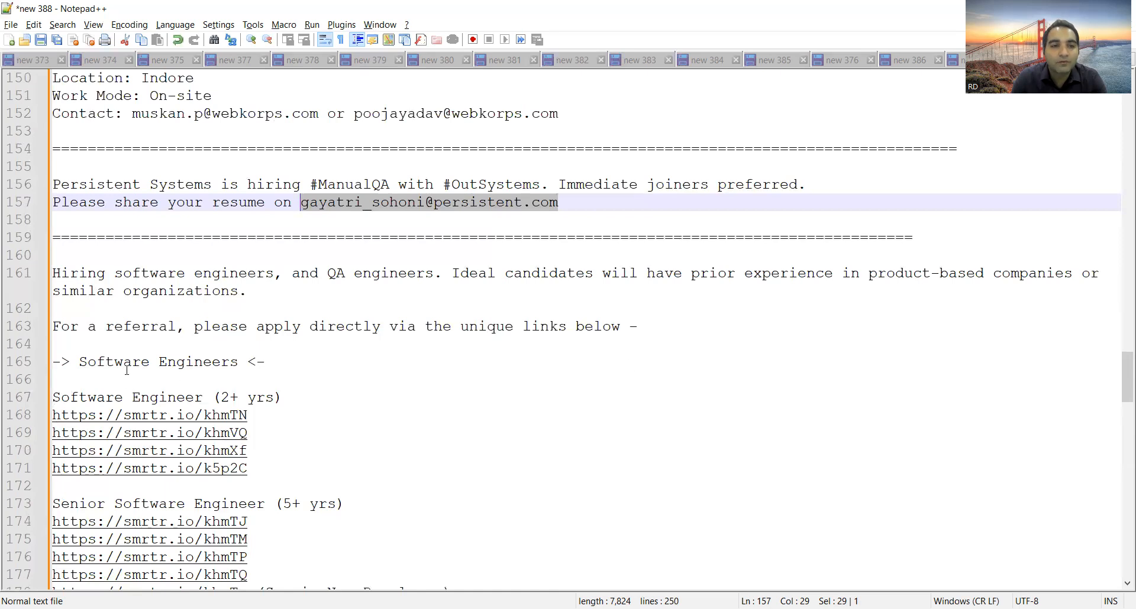
{"action": "scroll", "scroll_direction": "down", "scroll_amount": 3}
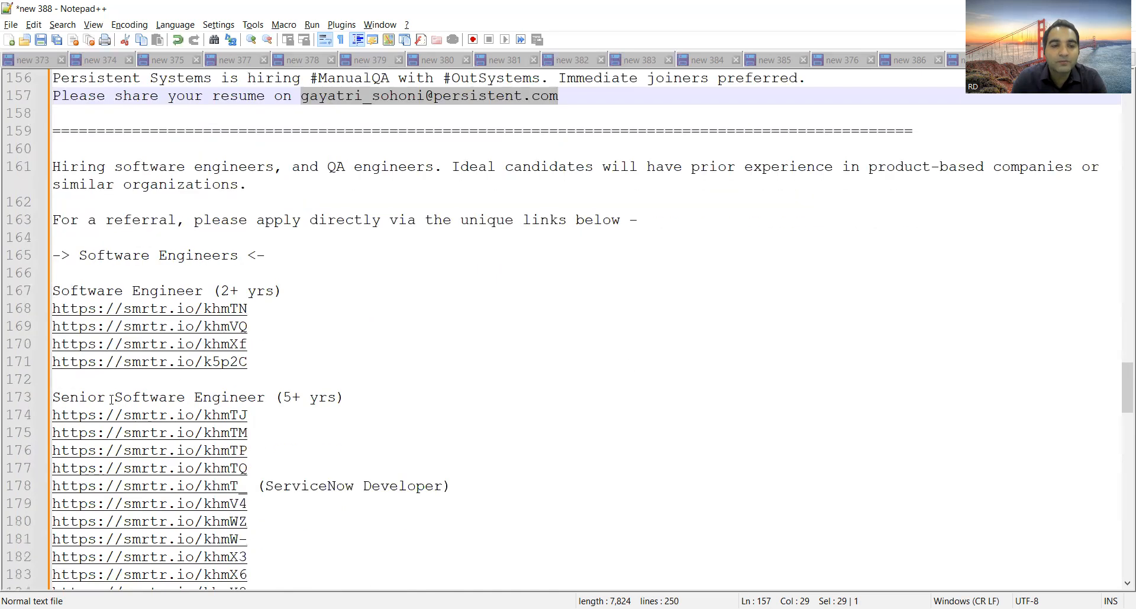
{"action": "scroll", "scroll_direction": "down", "scroll_amount": 3}
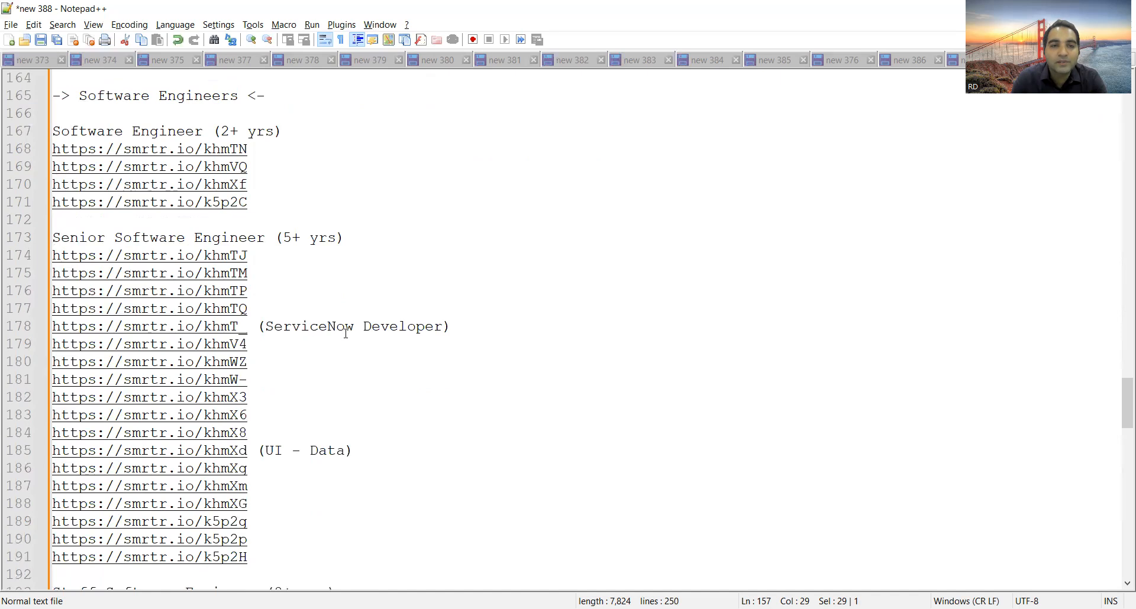
{"action": "scroll", "scroll_direction": "down", "scroll_amount": 3}
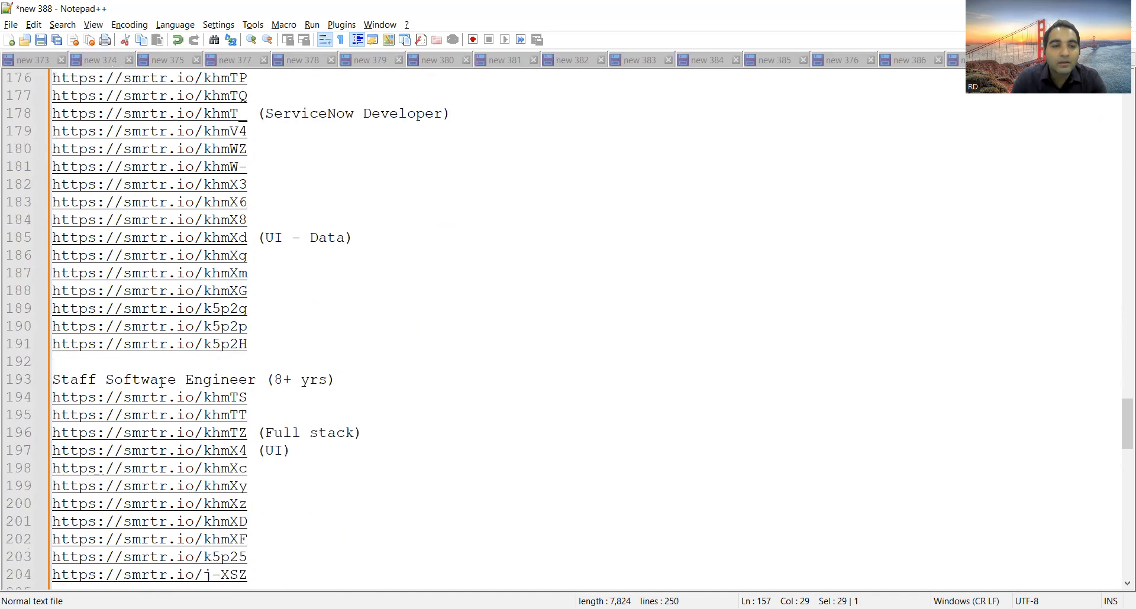
{"action": "scroll", "scroll_direction": "down", "scroll_amount": 3}
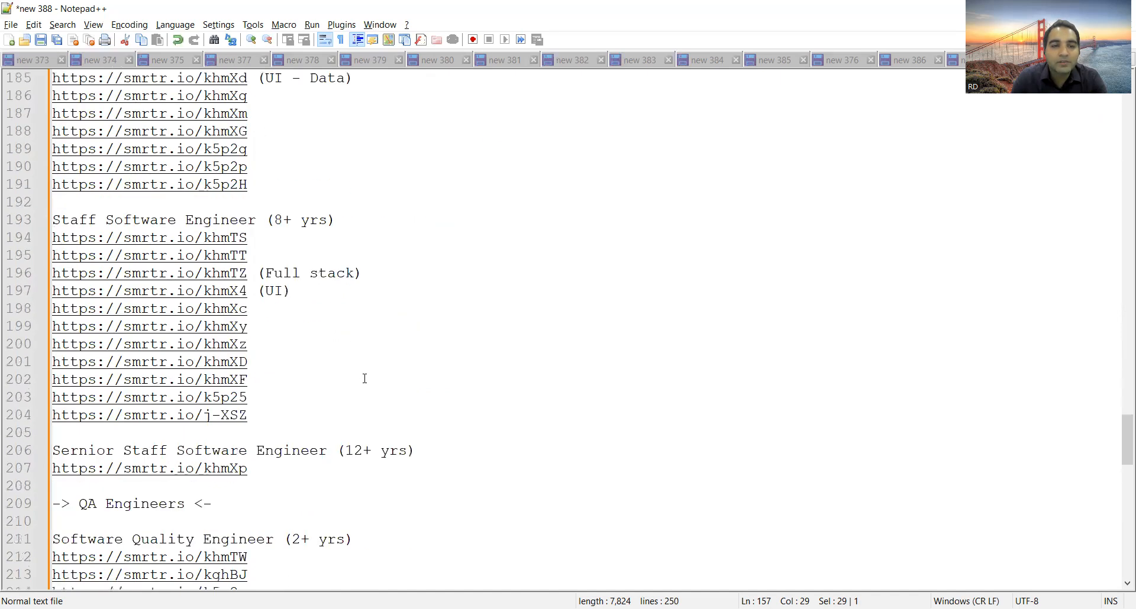
{"action": "scroll", "scroll_direction": "down", "scroll_amount": 3}
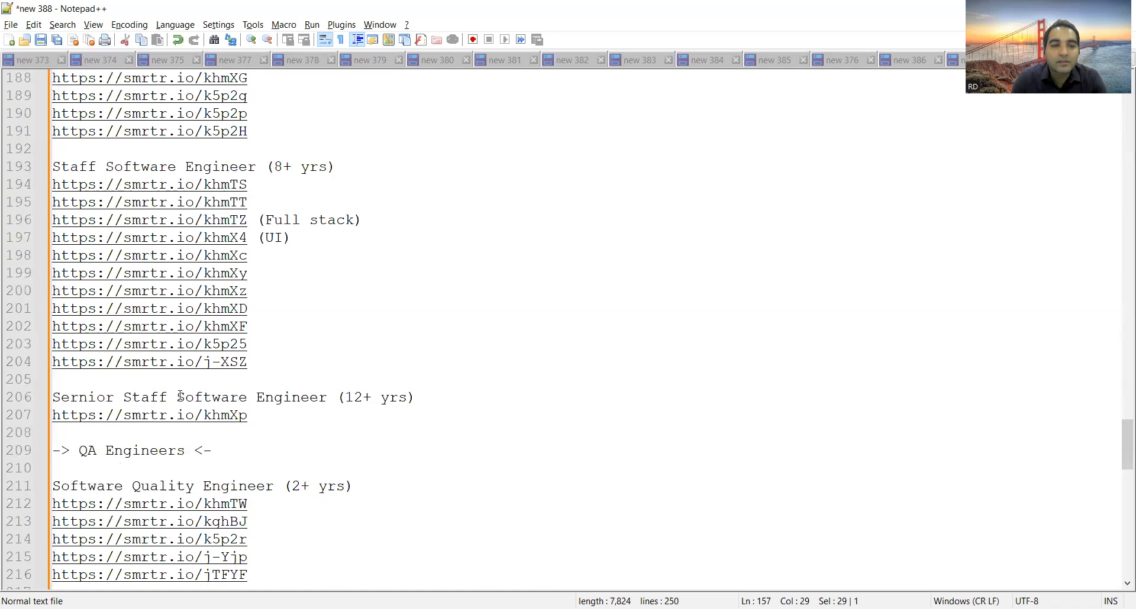
{"action": "scroll", "scroll_direction": "down", "scroll_amount": 3}
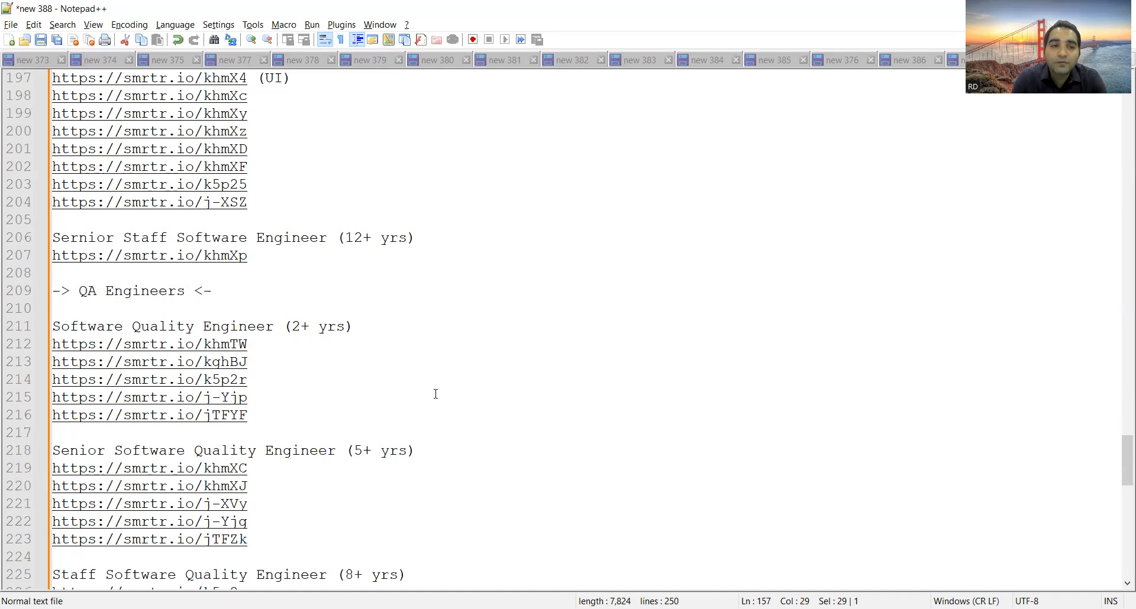
{"action": "mouse_move", "coordinate": [246, 415]}
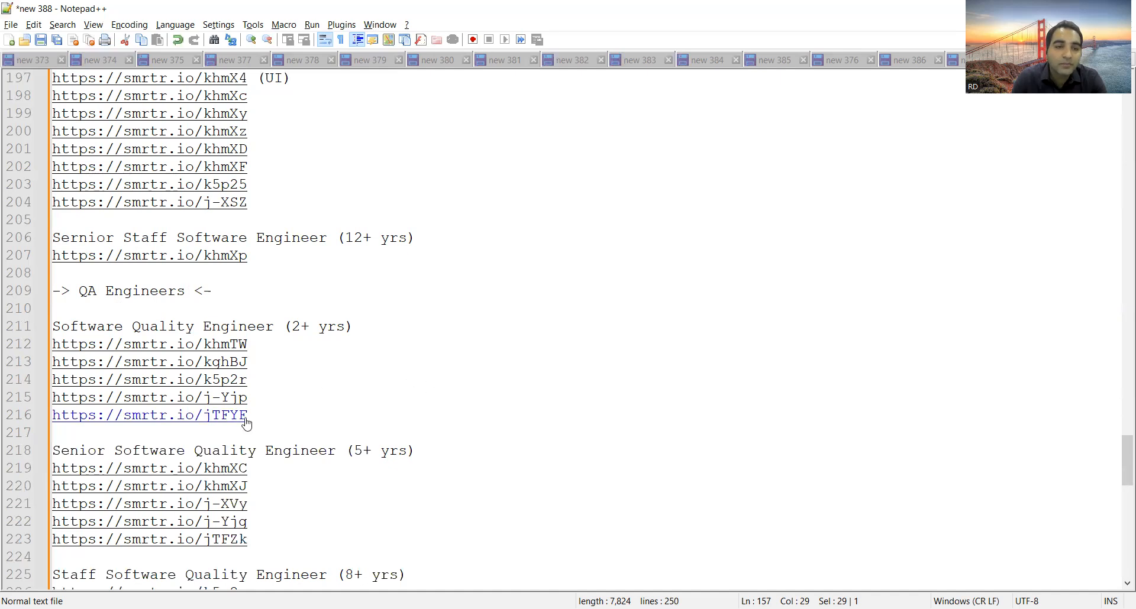
{"action": "scroll", "scroll_direction": "down", "scroll_amount": 3}
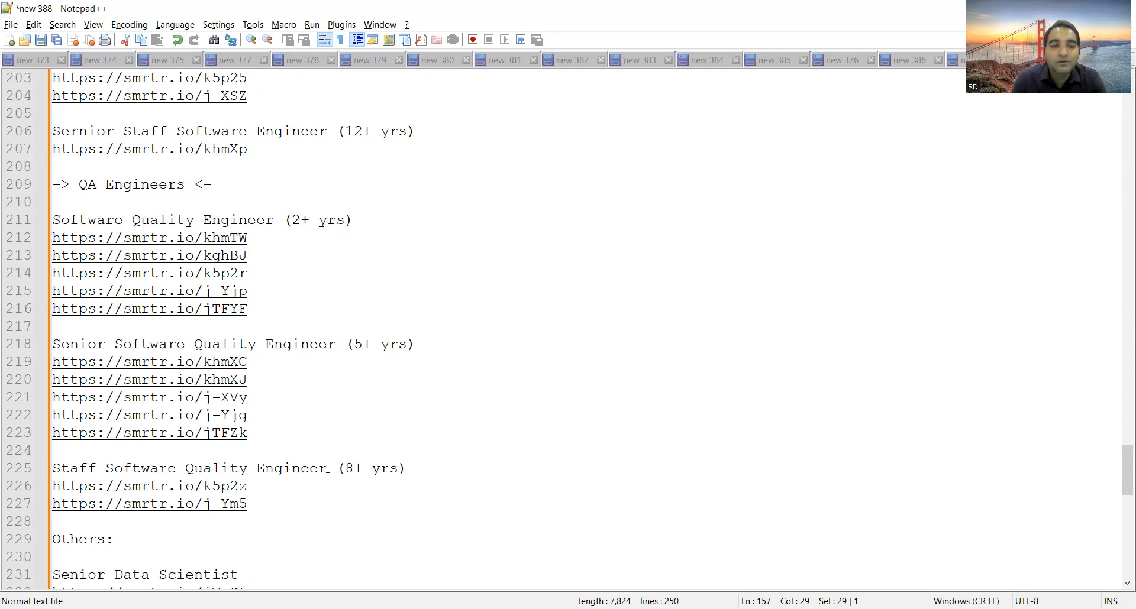
{"action": "scroll", "scroll_direction": "down", "scroll_amount": 3}
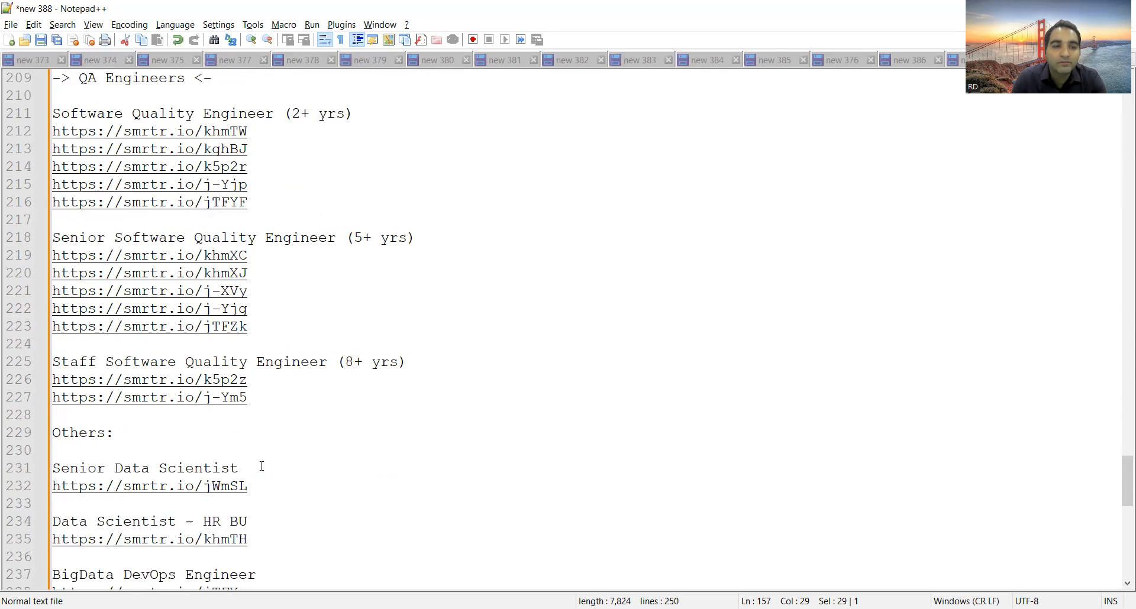
{"action": "scroll", "scroll_direction": "down", "scroll_amount": 3}
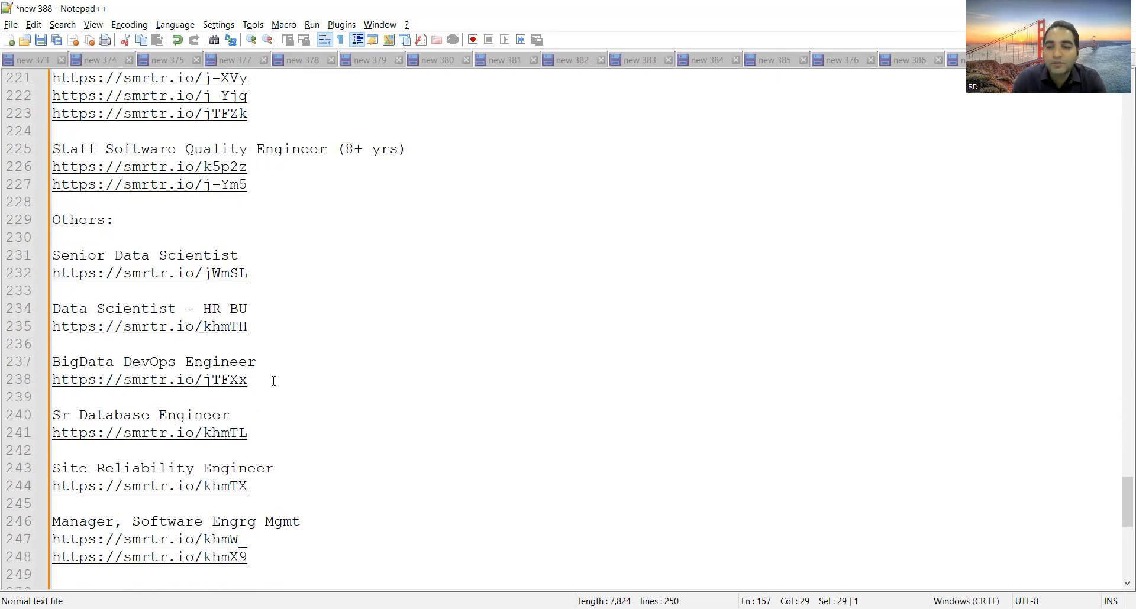
{"action": "scroll", "scroll_direction": "down", "scroll_amount": 3}
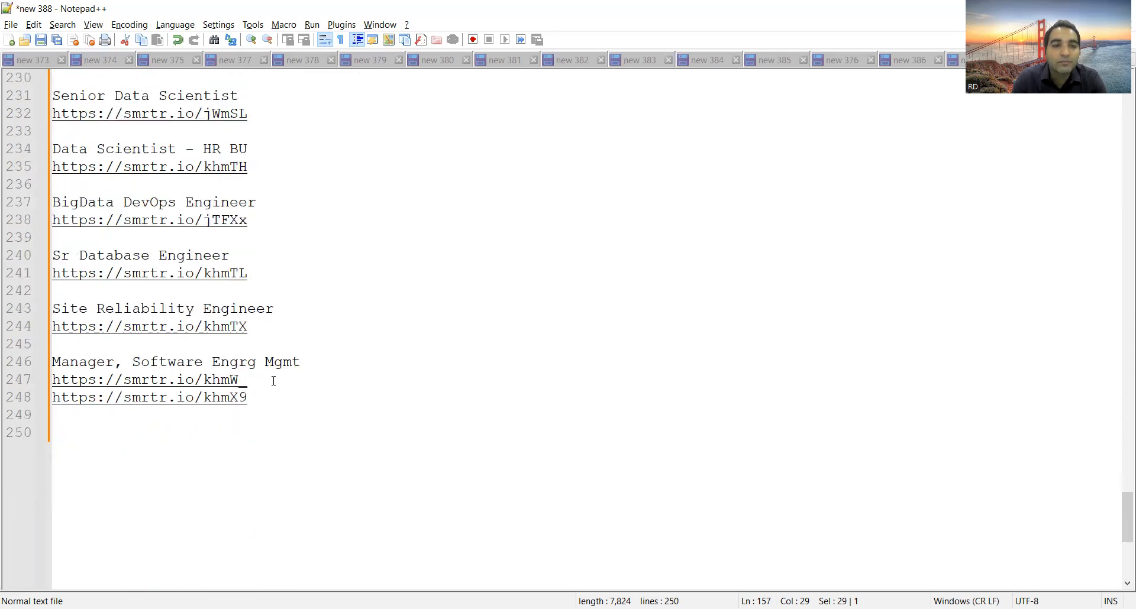
{"action": "scroll", "scroll_direction": "up", "scroll_amount": 3}
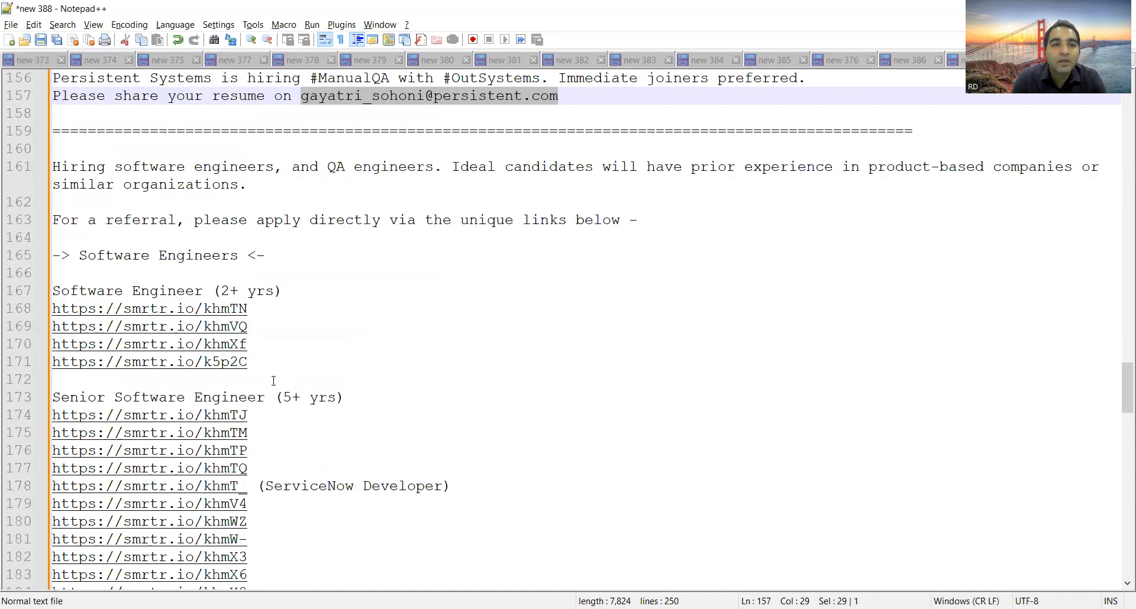
{"action": "scroll", "scroll_direction": "up", "scroll_amount": 3}
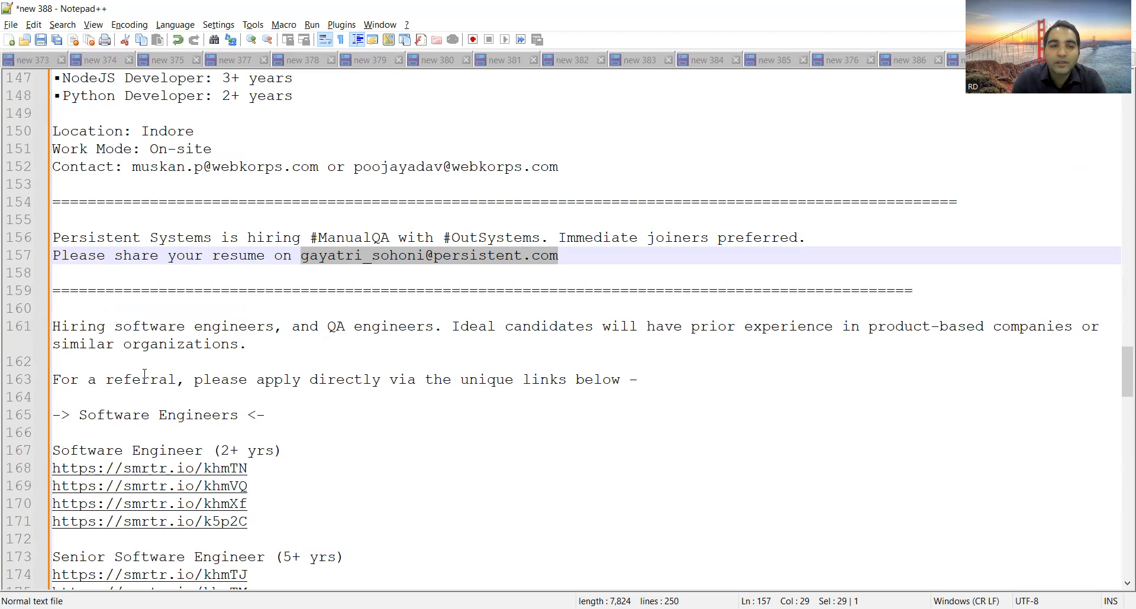
Scroll back up through all the postings to line 1, the Hexaview Senior QA listing
{"action": "scroll", "scroll_direction": "up", "scroll_amount": 3}
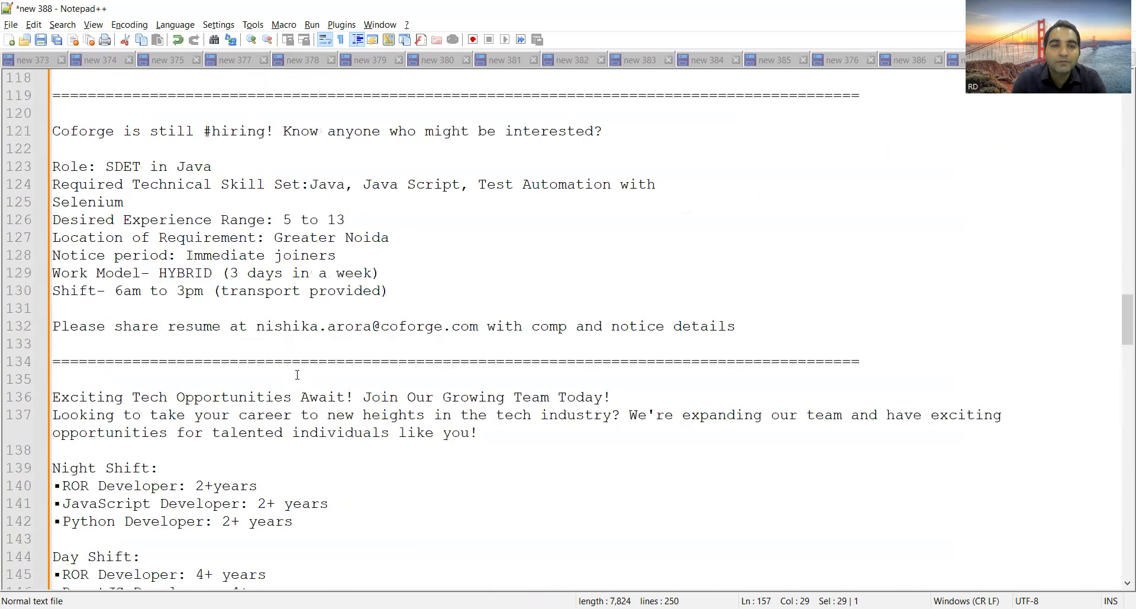
{"action": "scroll", "scroll_direction": "up", "scroll_amount": 3}
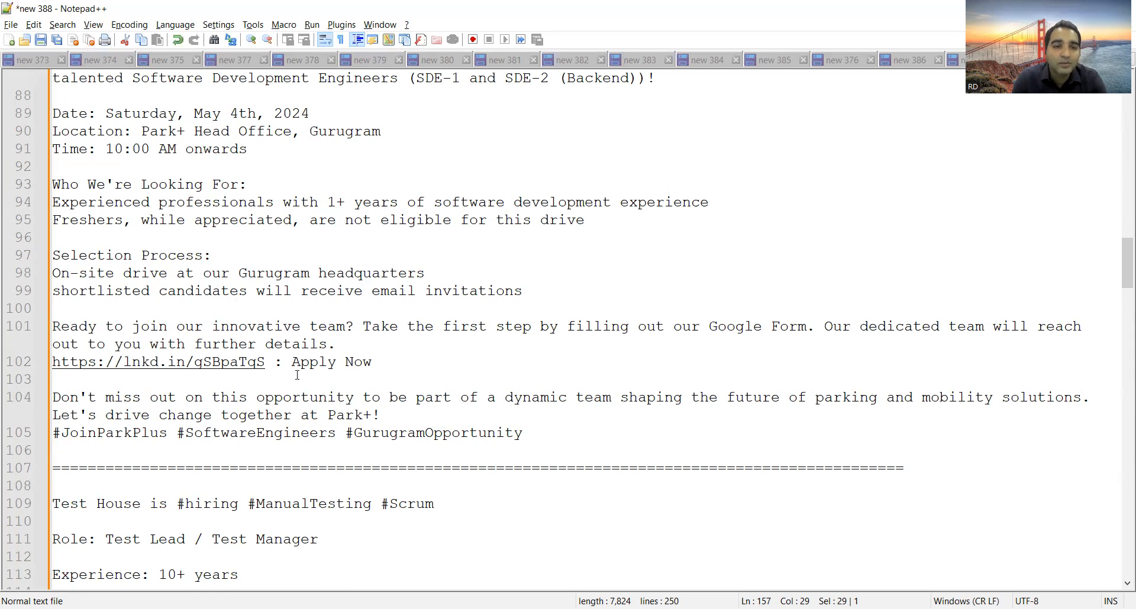
{"action": "scroll", "scroll_direction": "down", "scroll_amount": 3}
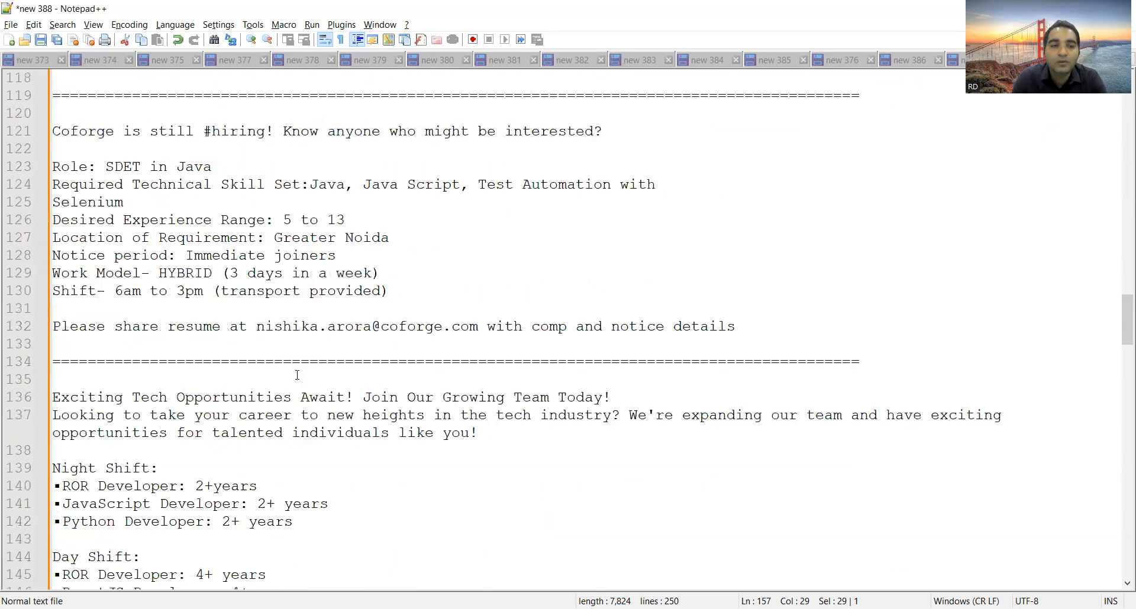
{"action": "scroll", "scroll_direction": "down", "scroll_amount": 3}
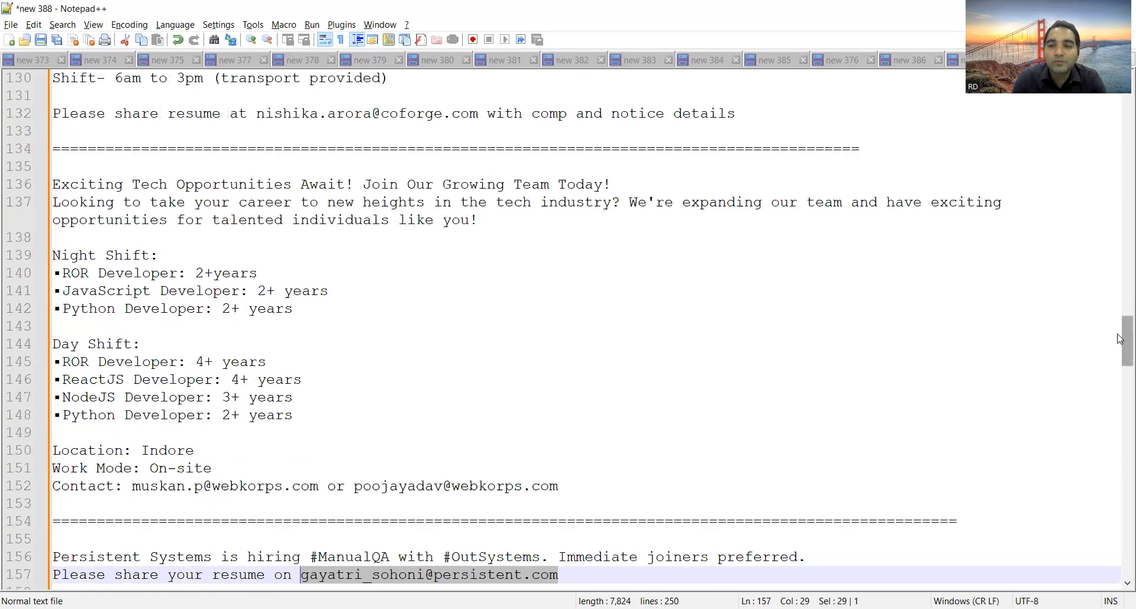
{"action": "scroll", "scroll_direction": "down", "scroll_amount": 3}
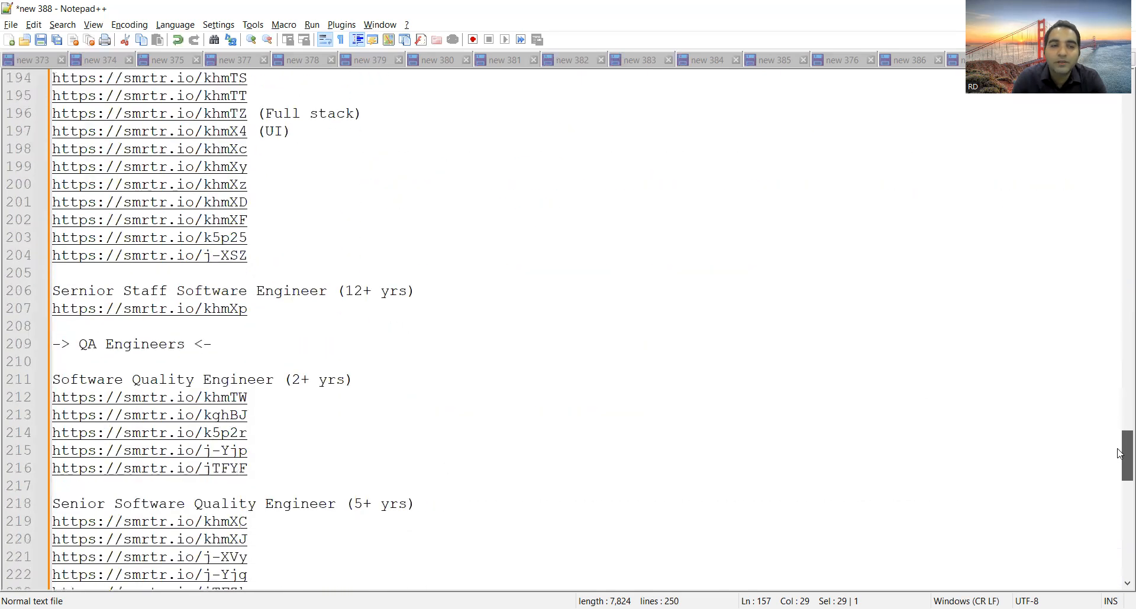
{"action": "scroll", "scroll_direction": "up", "scroll_amount": 3}
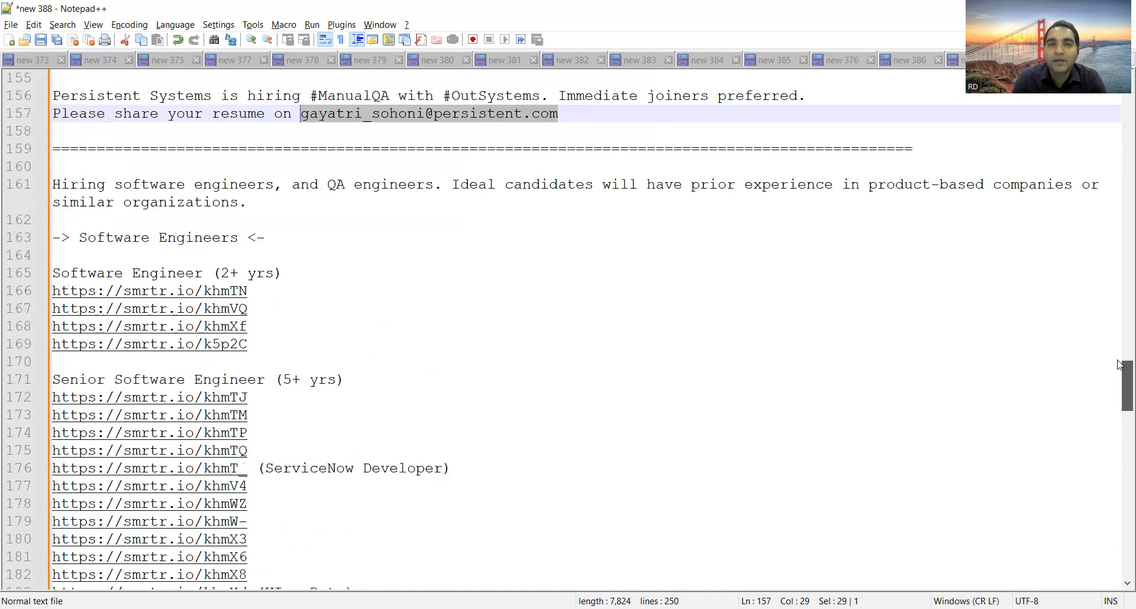
{"action": "scroll", "scroll_direction": "up", "scroll_amount": 3}
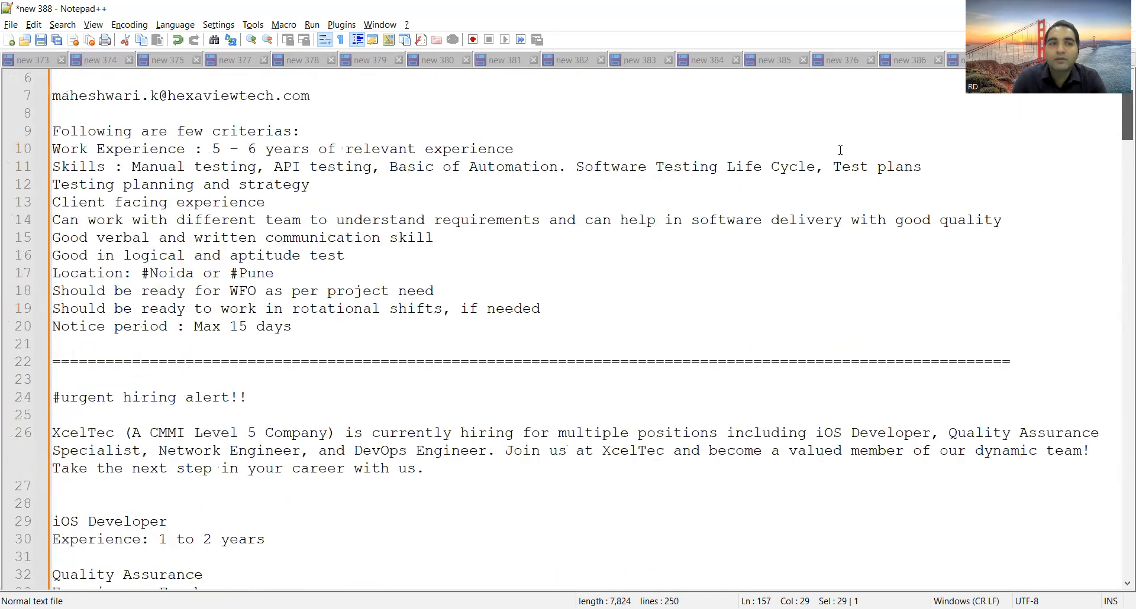
{"action": "scroll", "scroll_direction": "up", "scroll_amount": 3}
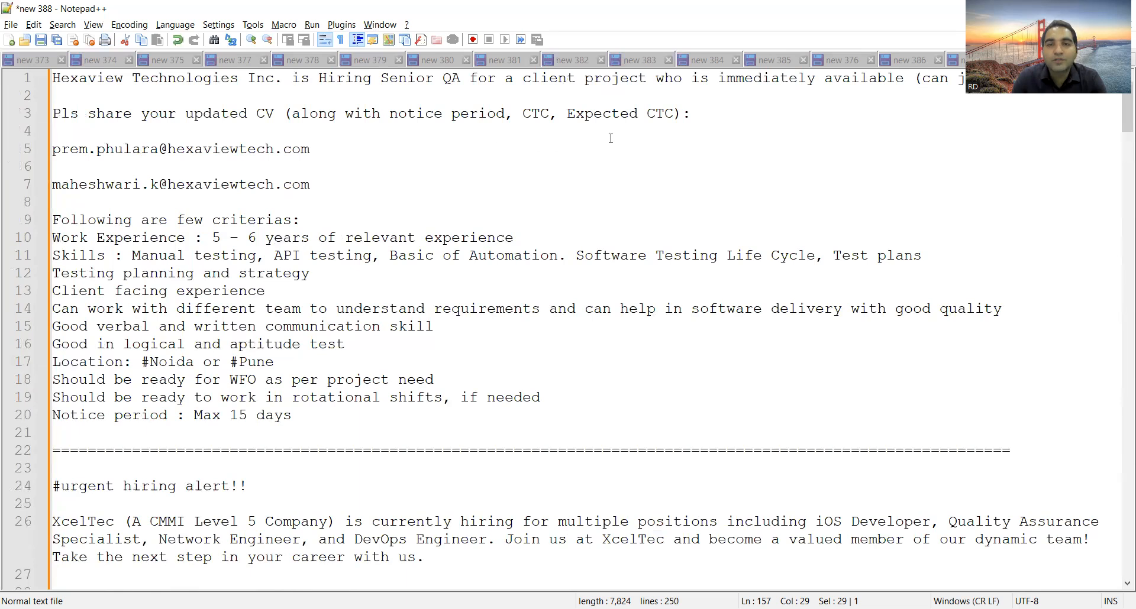
{"action": "mouse_move", "coordinate": [701, 71]}
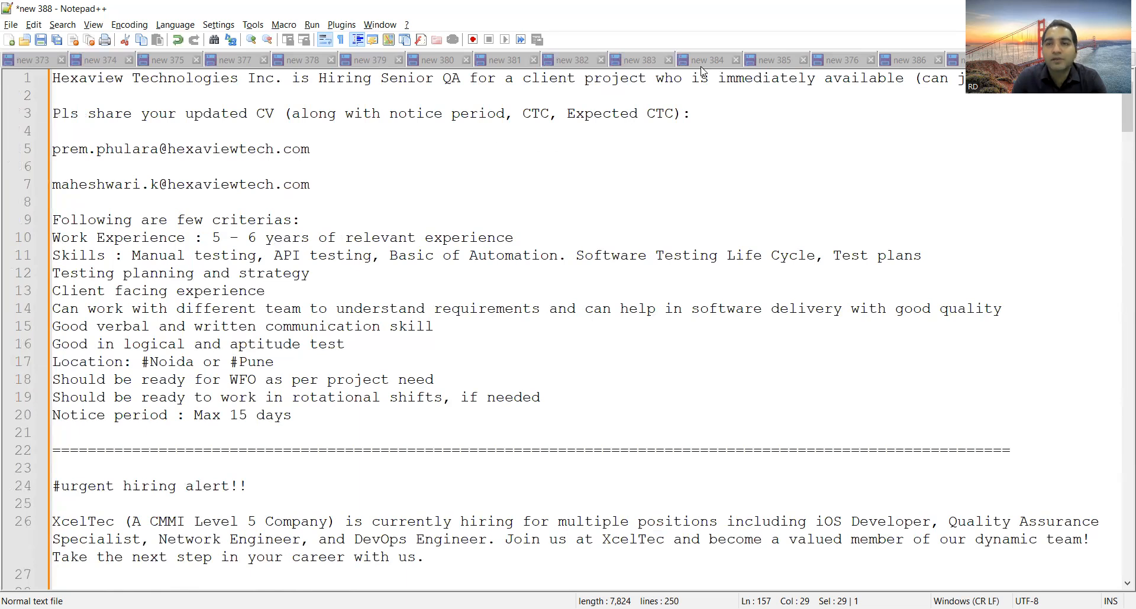